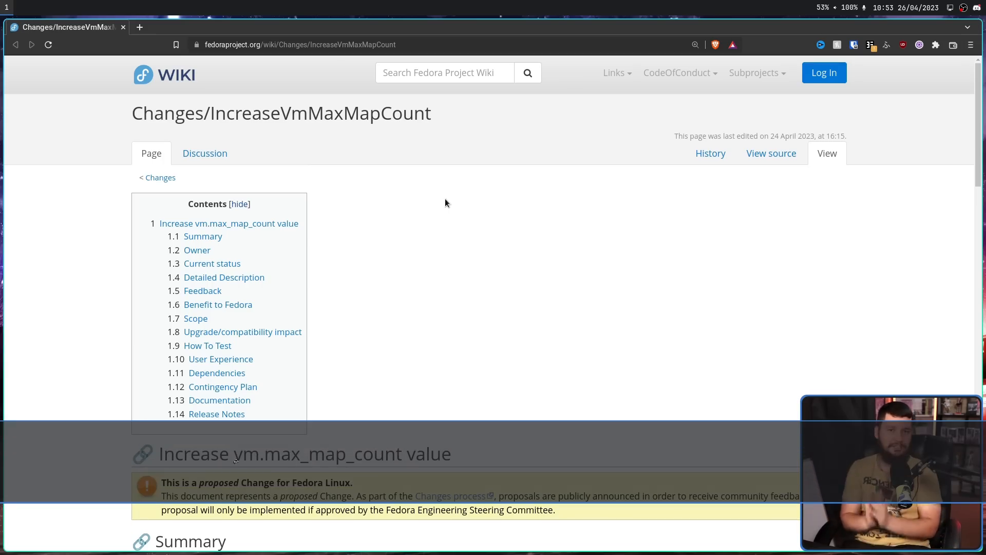
Scroll to the Detailed Description and highlight the text around the 65530 default.
{"action": "scroll", "scroll_direction": "down", "scroll_amount": 3}
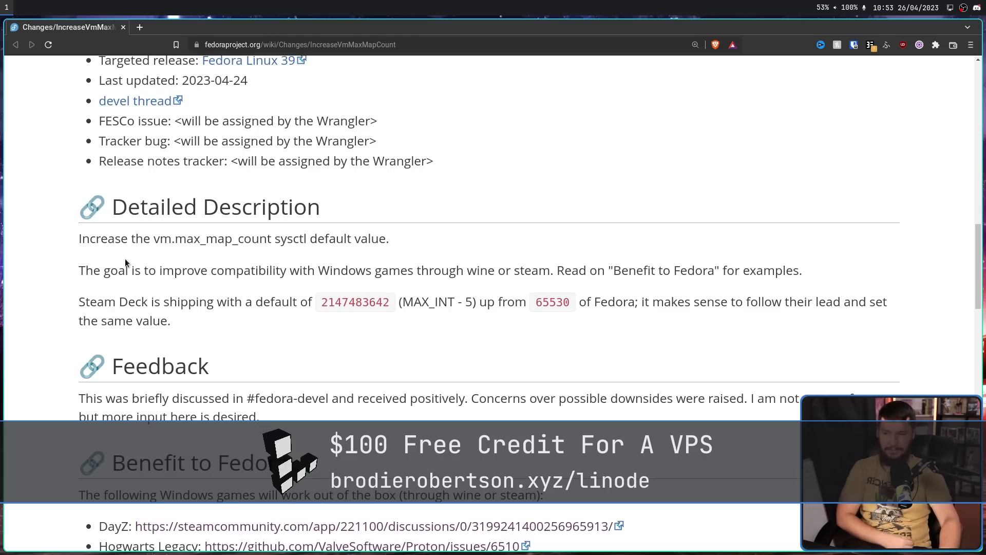
{"action": "mouse_move", "coordinate": [497, 264]}
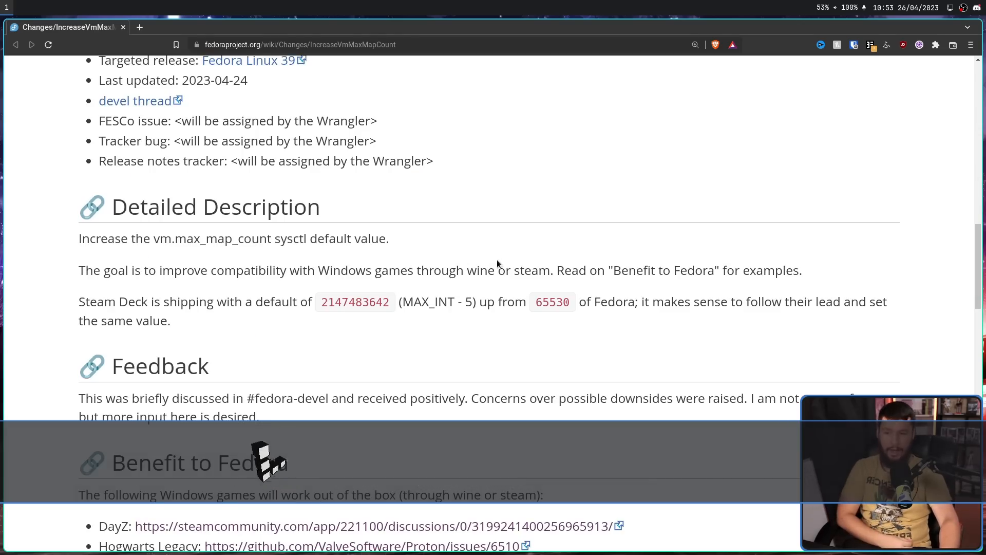
{"action": "double_click", "coordinate": [533, 270]}
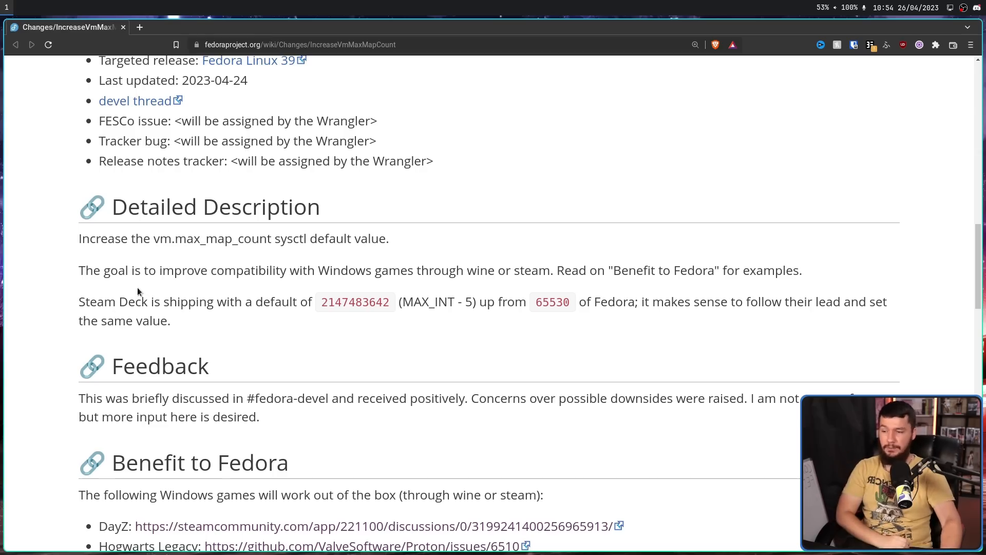
{"action": "mouse_move", "coordinate": [329, 297]}
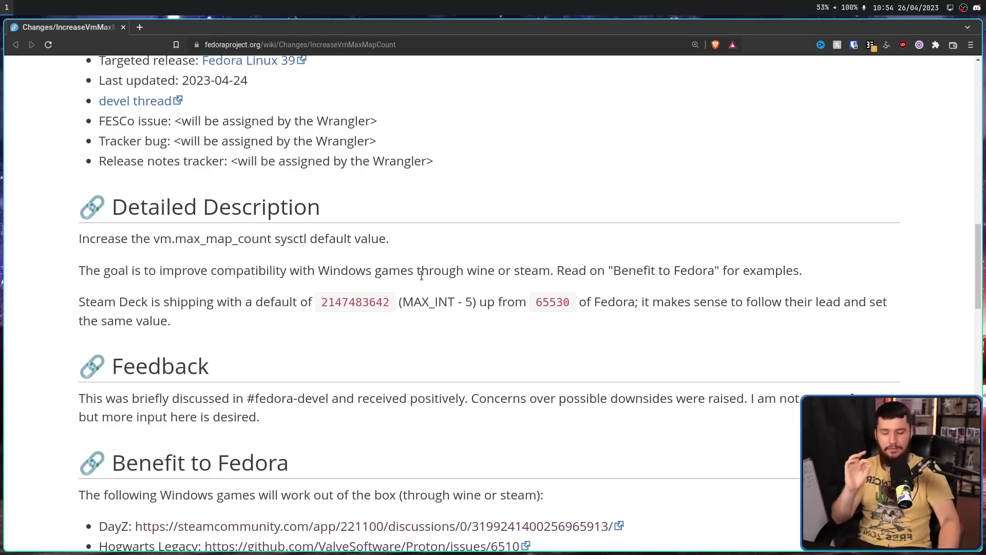
{"action": "mouse_move", "coordinate": [548, 292]}
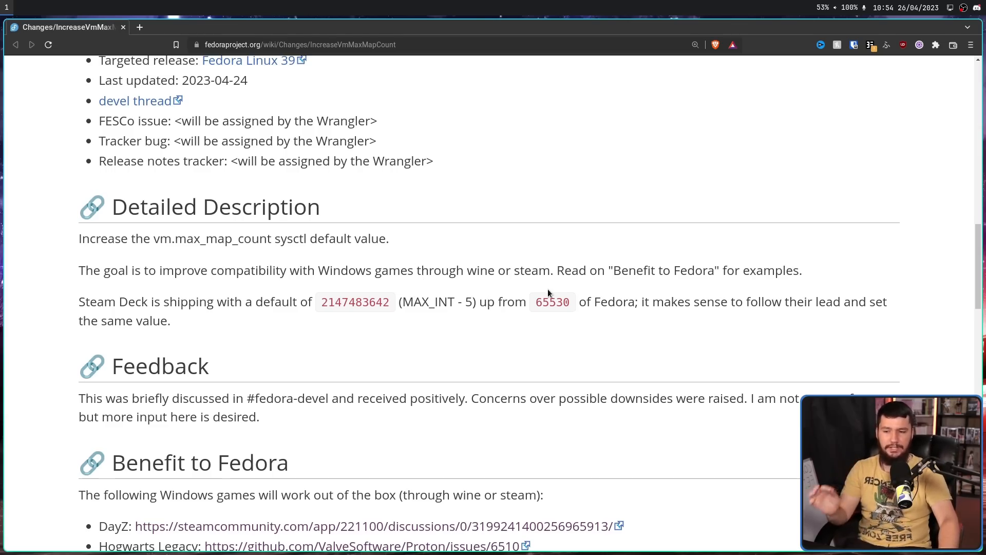
{"action": "mouse_move", "coordinate": [572, 298]}
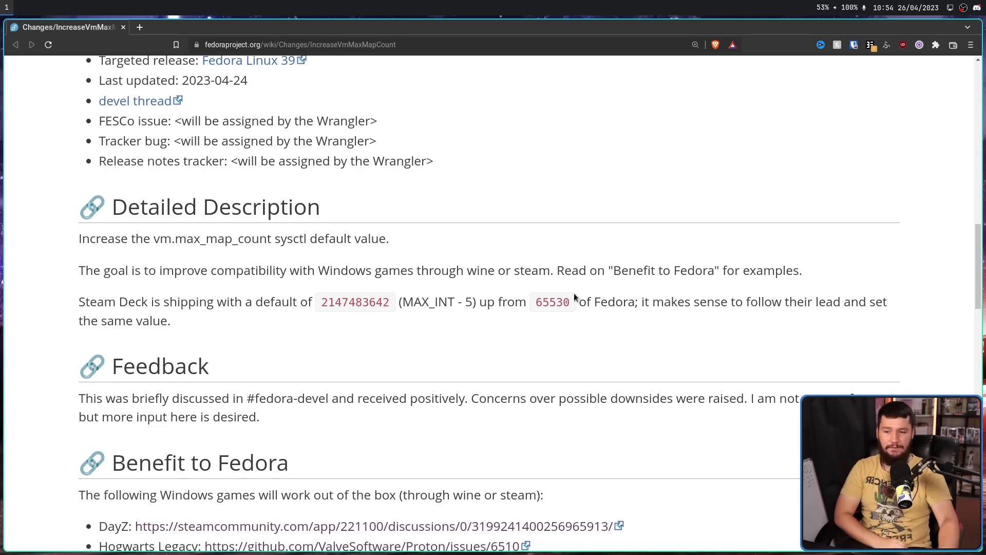
{"action": "mouse_move", "coordinate": [635, 300]}
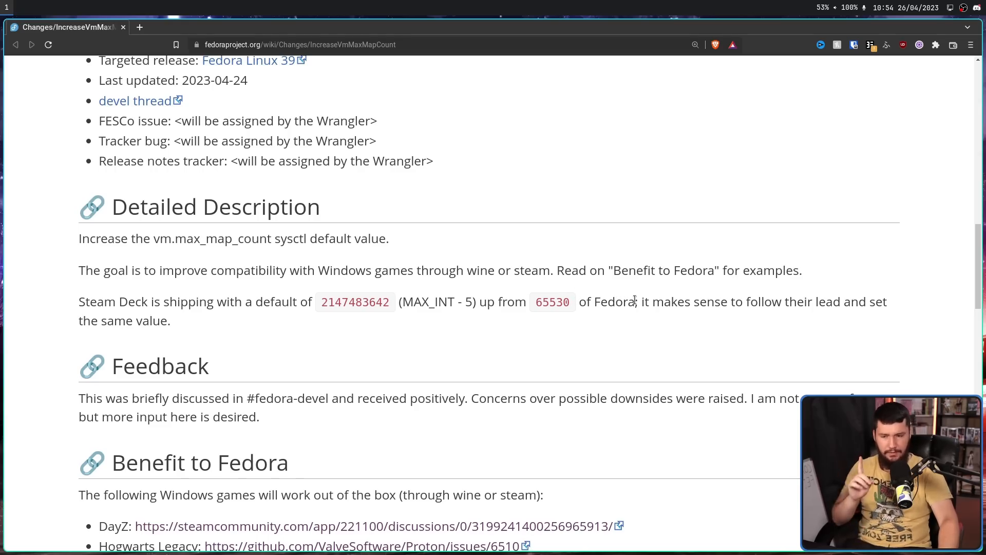
{"action": "double_click", "coordinate": [606, 301]}
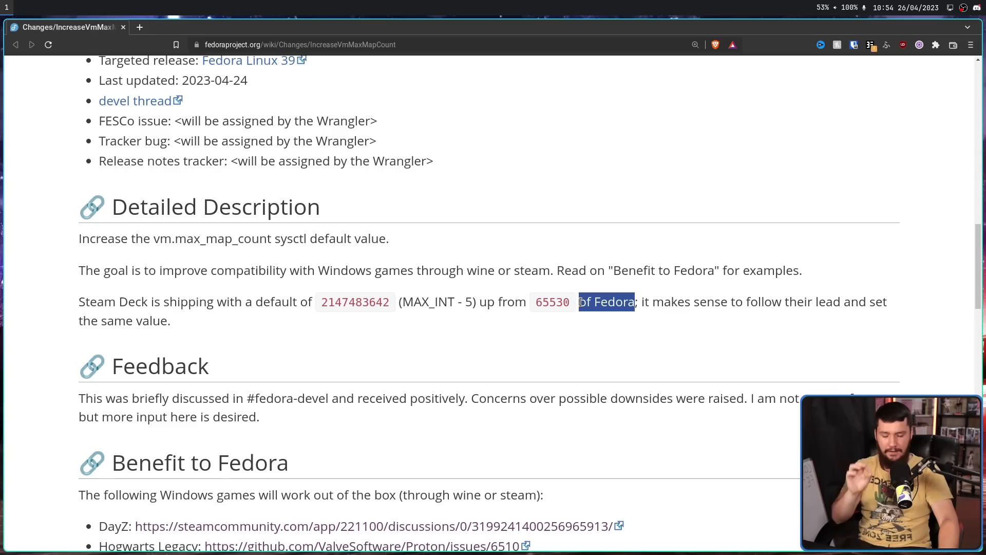
{"action": "mouse_move", "coordinate": [620, 291]}
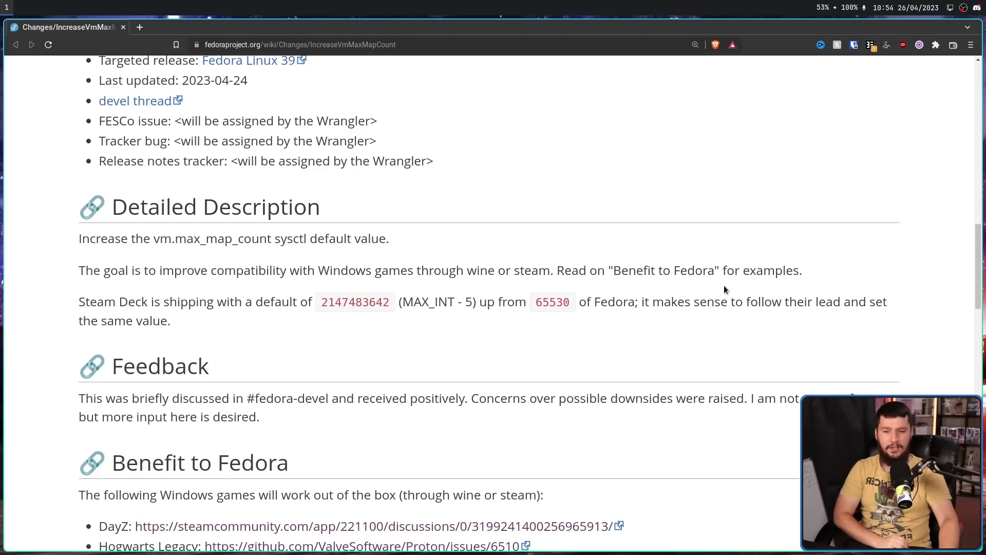
{"action": "mouse_move", "coordinate": [746, 294]}
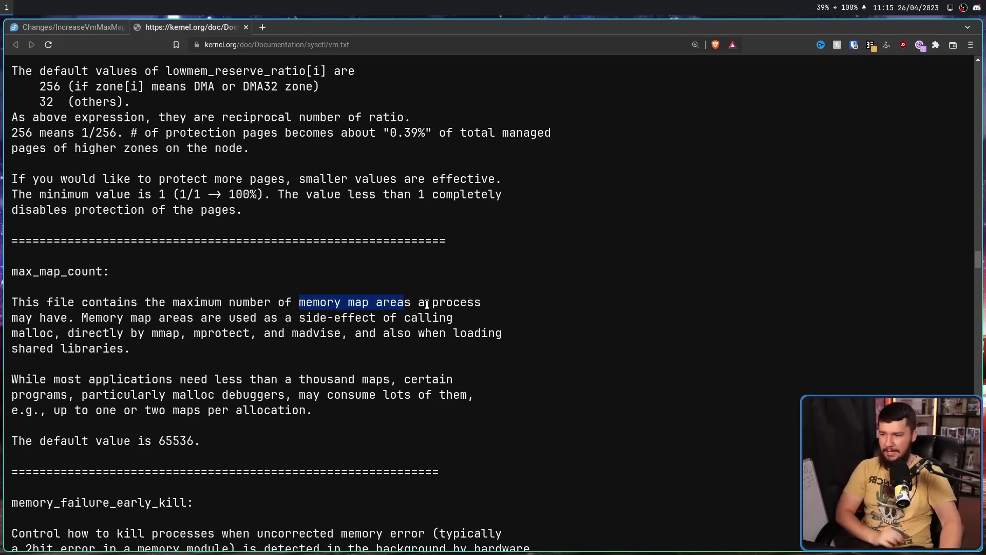
Clear the highlighted memory map areas and mmap, mprotect, madvise phrases in the max_map_count entry.
{"action": "left_click", "coordinate": [100, 326]}
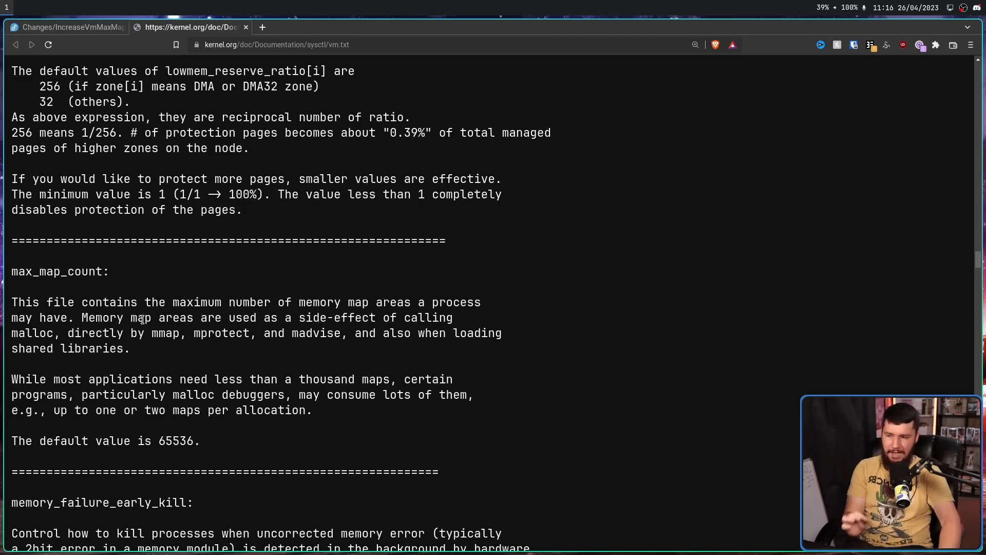
{"action": "mouse_move", "coordinate": [309, 345]}
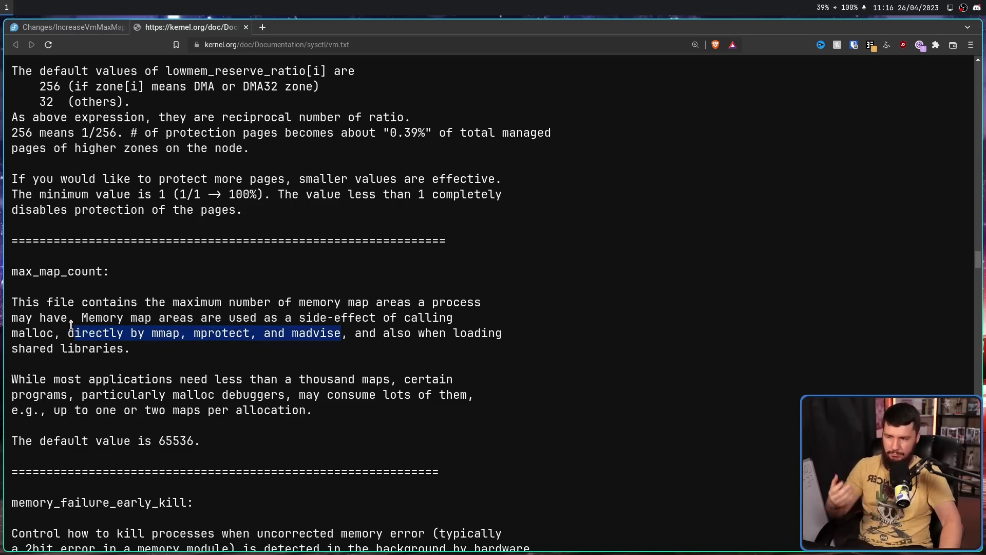
{"action": "left_click", "coordinate": [327, 313]}
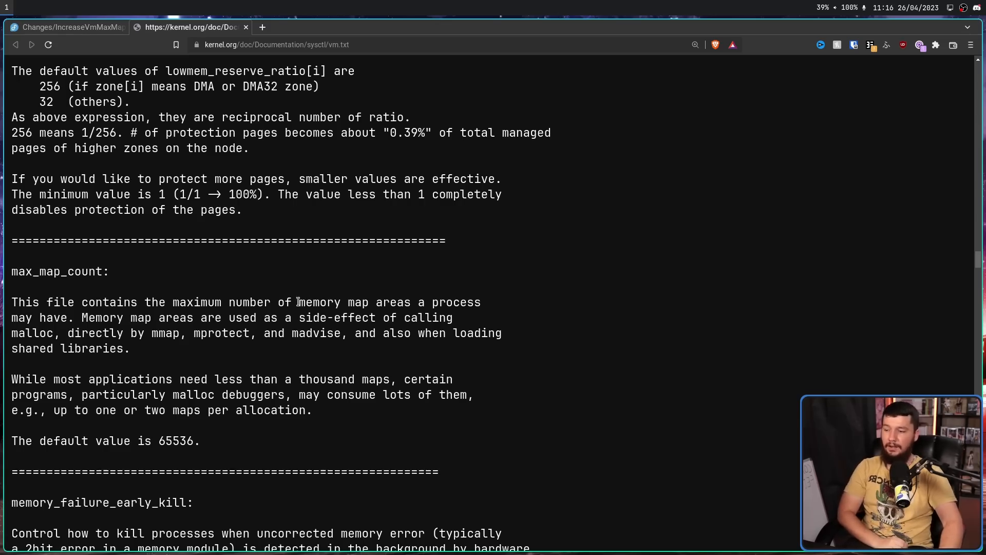
{"action": "mouse_move", "coordinate": [88, 364]}
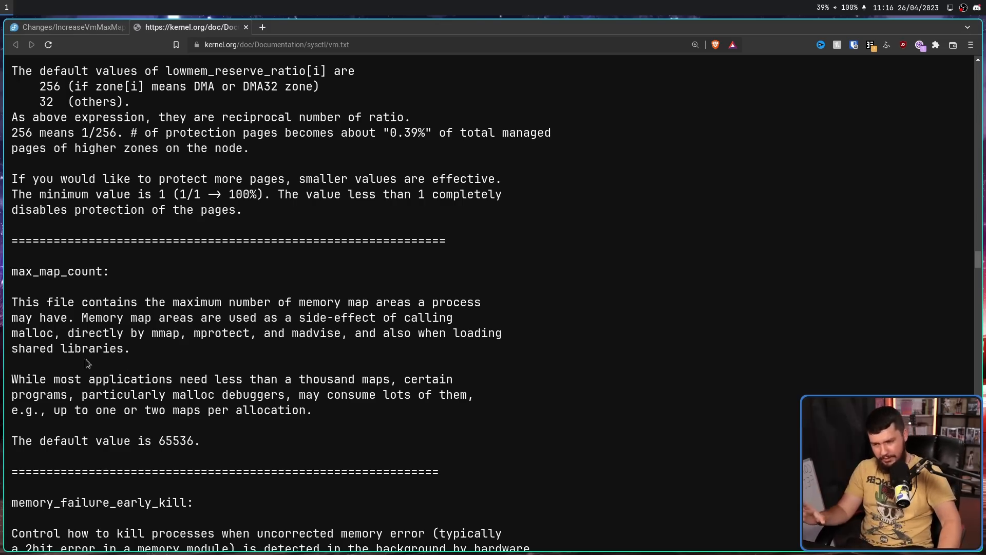
{"action": "mouse_move", "coordinate": [248, 373]}
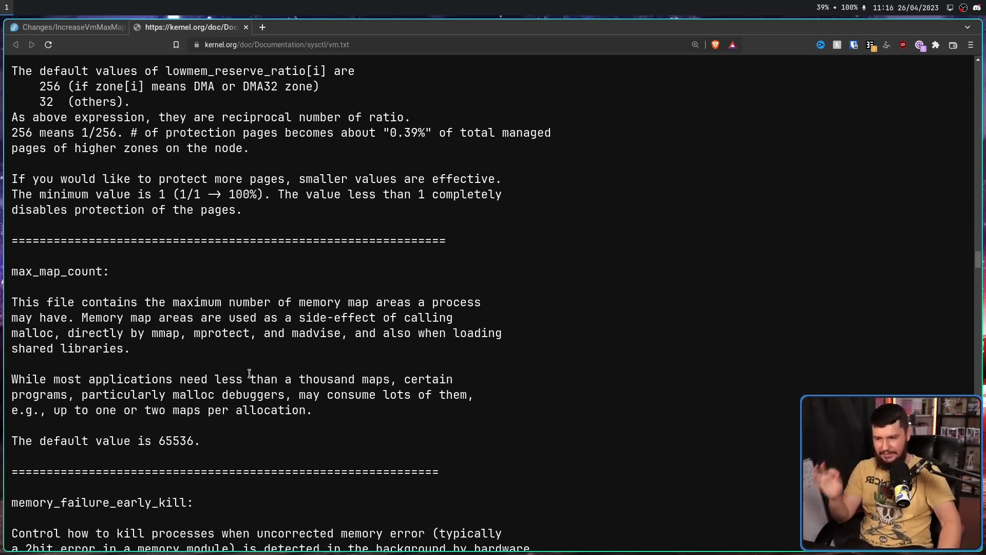
{"action": "mouse_move", "coordinate": [374, 357]}
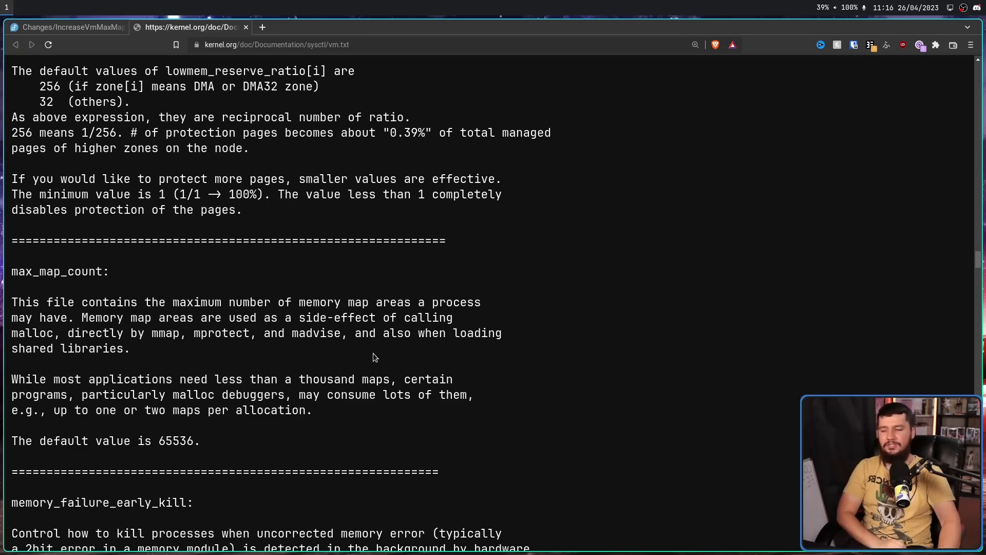
{"action": "mouse_move", "coordinate": [362, 346]}
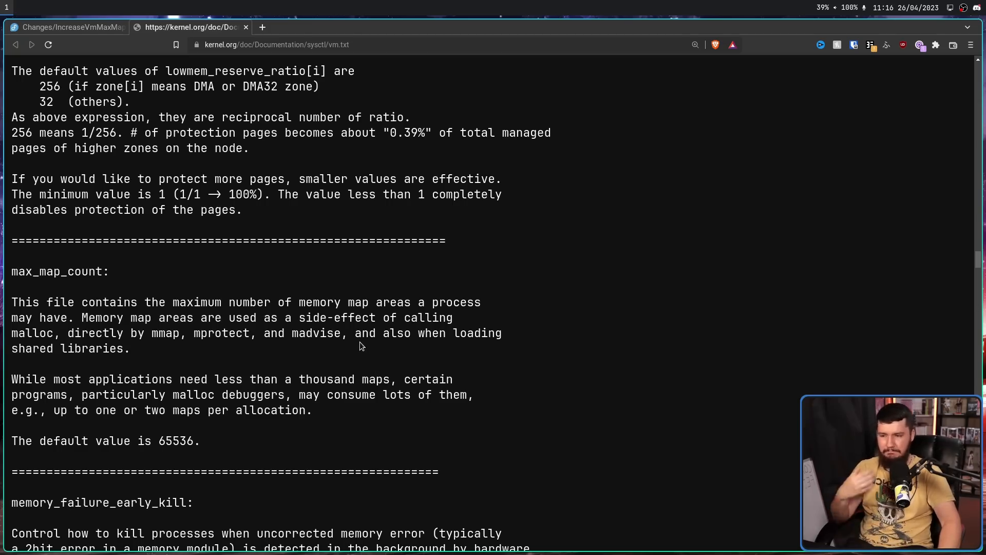
{"action": "mouse_move", "coordinate": [352, 354]}
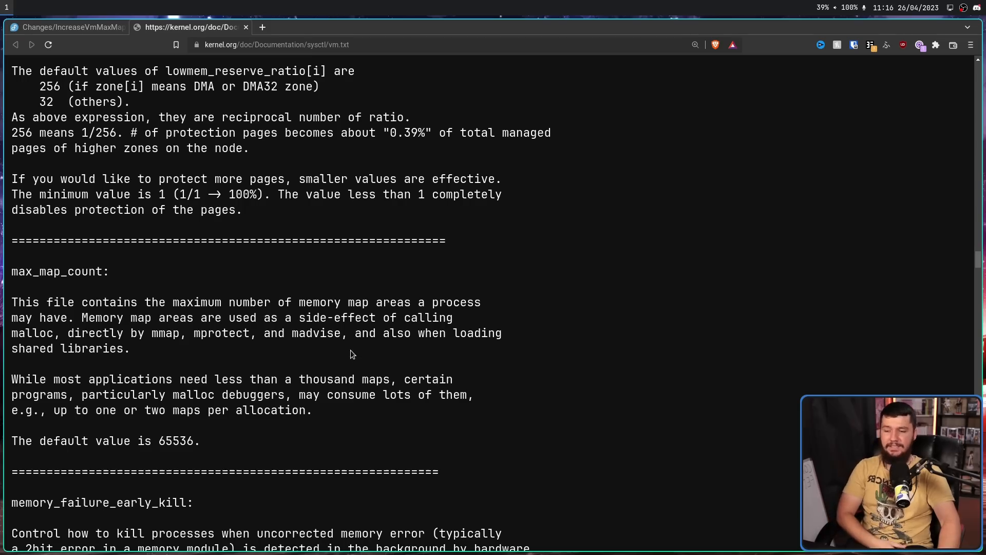
{"action": "mouse_move", "coordinate": [258, 377]}
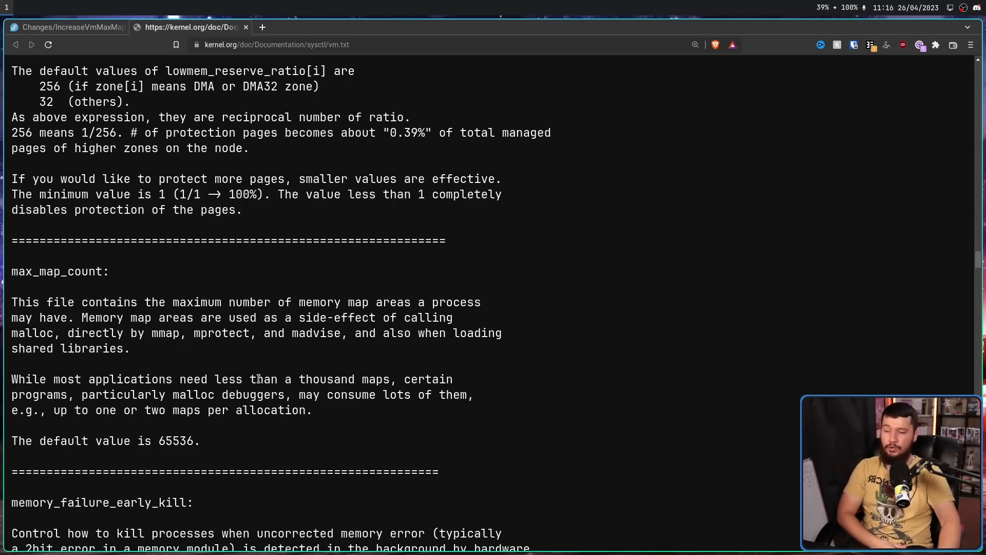
{"action": "mouse_move", "coordinate": [57, 426]}
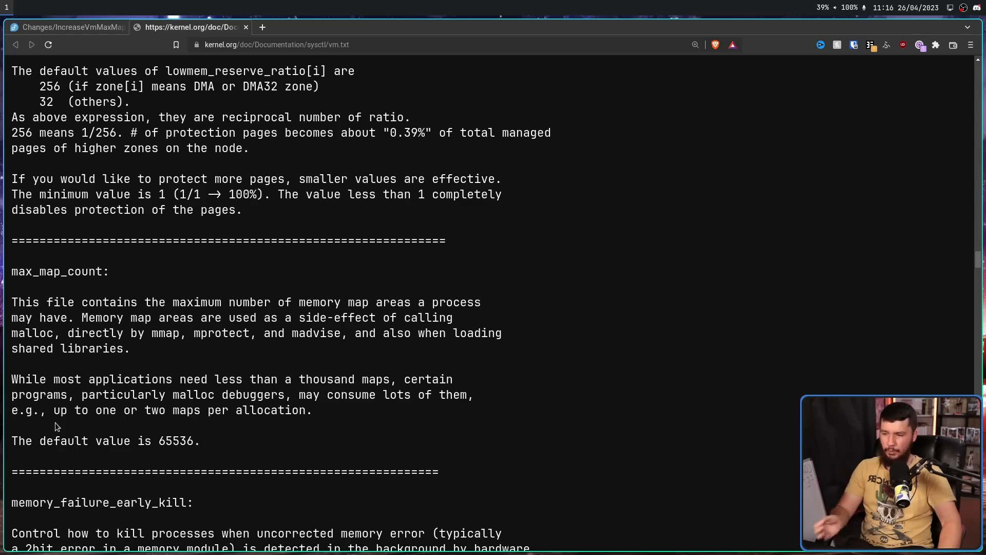
{"action": "mouse_move", "coordinate": [106, 426]}
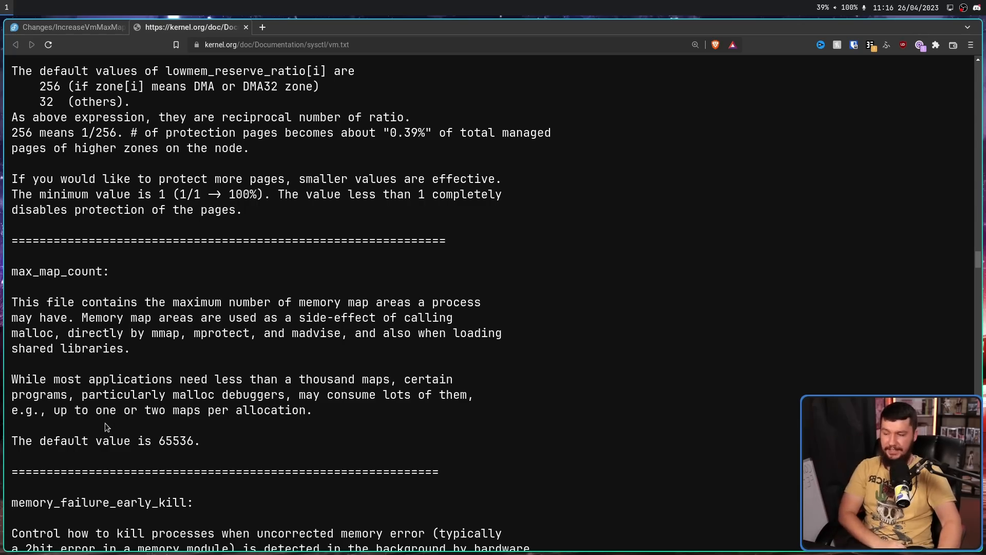
{"action": "mouse_move", "coordinate": [203, 442]}
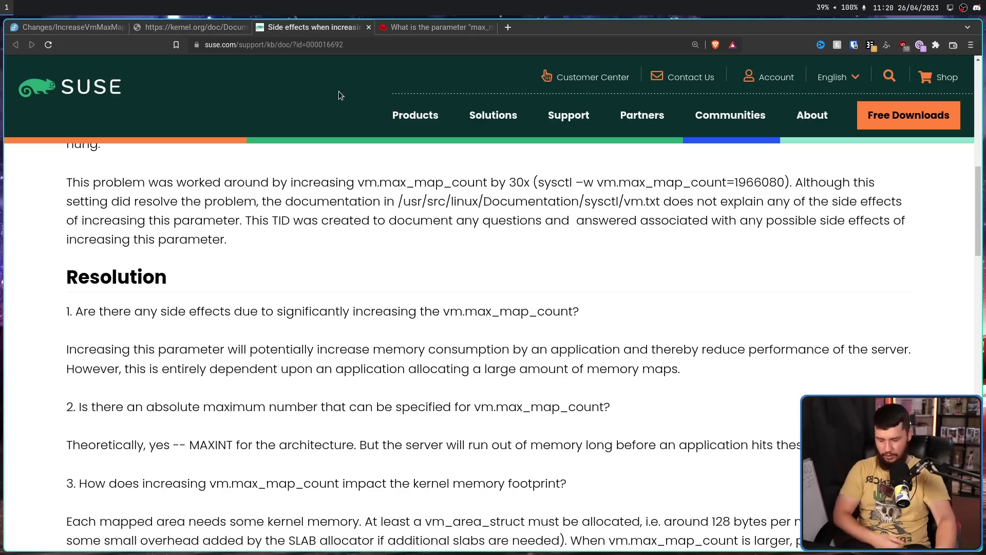
{"action": "mouse_move", "coordinate": [148, 287]}
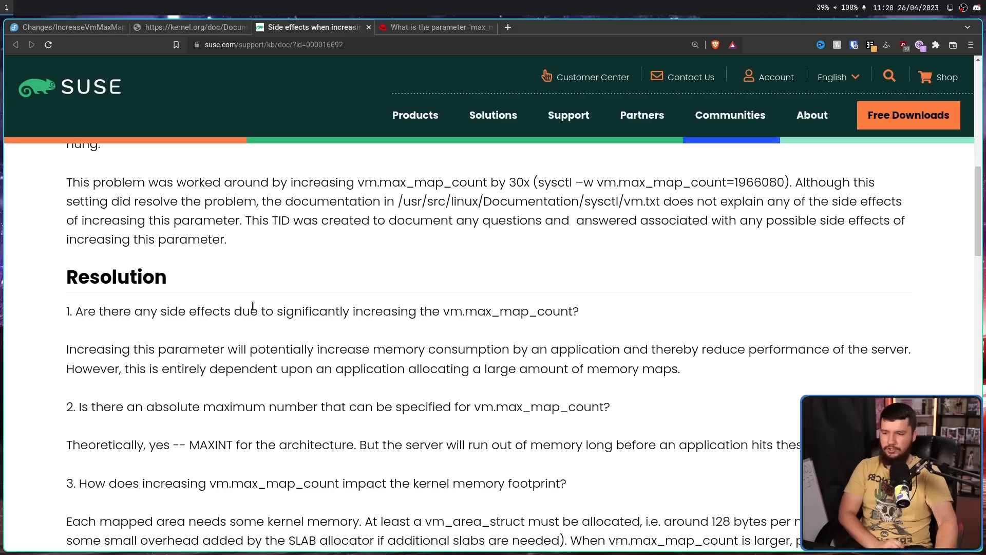
{"action": "mouse_move", "coordinate": [473, 314]}
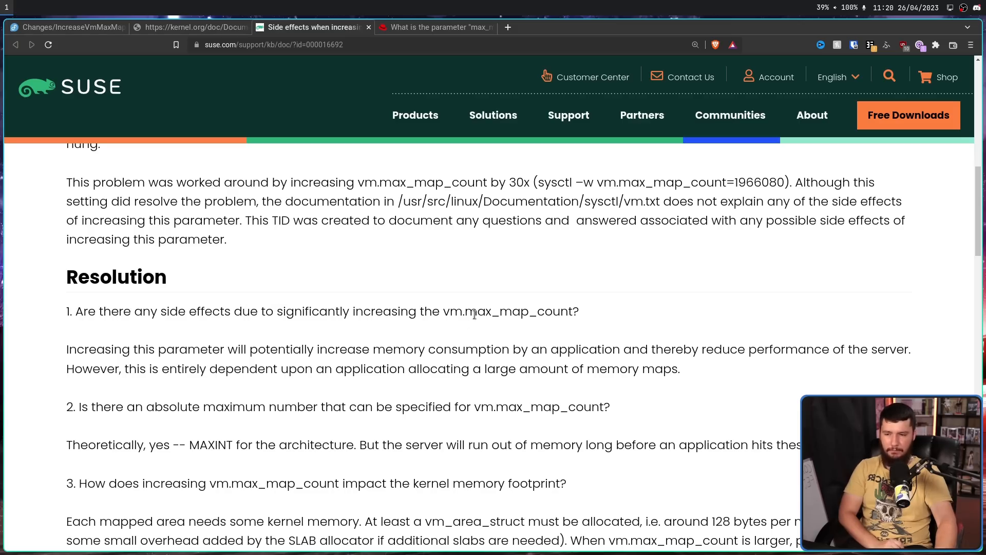
{"action": "mouse_move", "coordinate": [185, 340]}
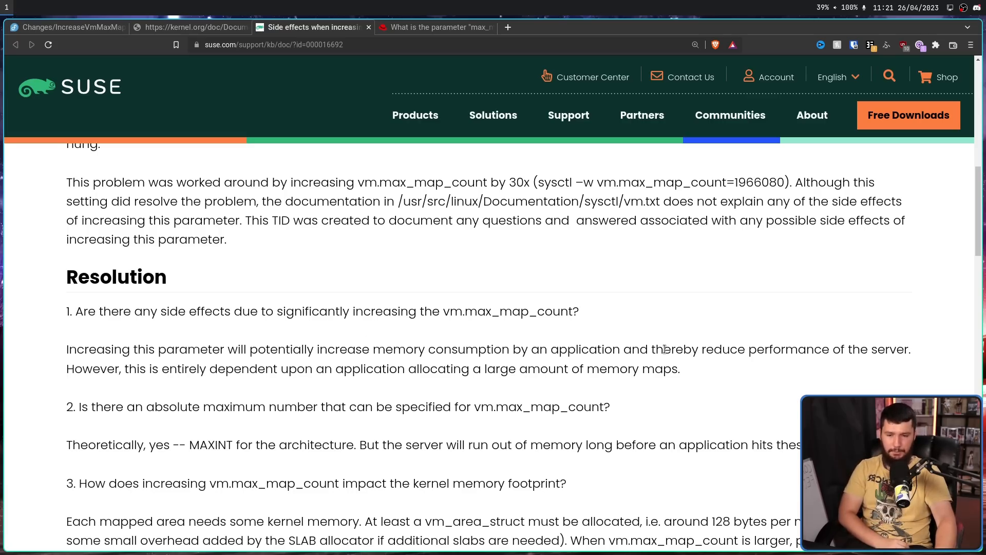
{"action": "mouse_move", "coordinate": [860, 369]}
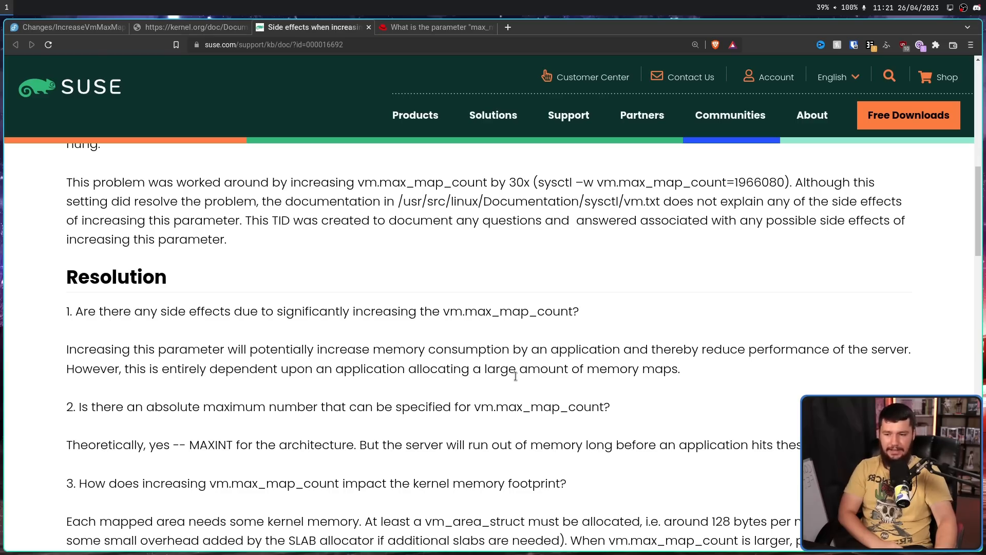
{"action": "mouse_move", "coordinate": [682, 371]}
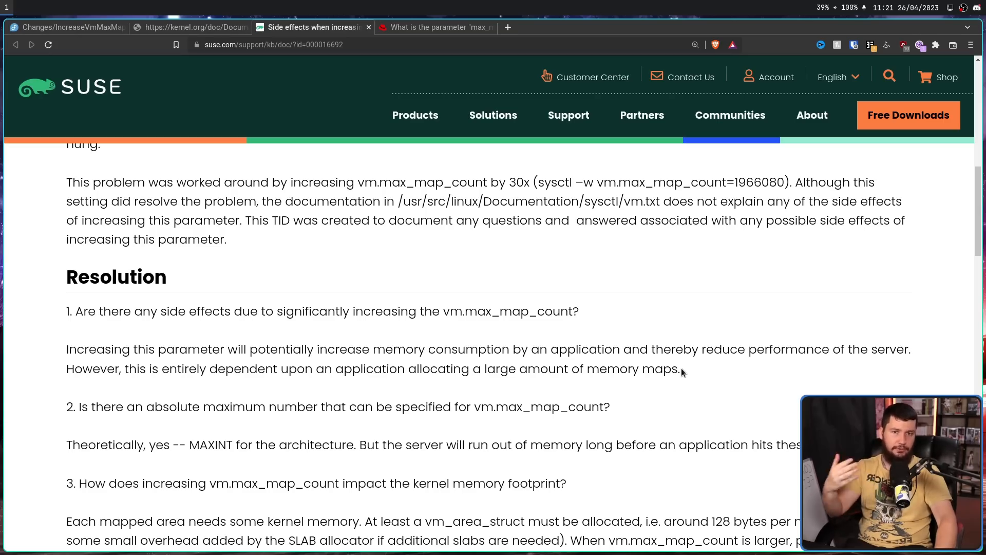
{"action": "mouse_move", "coordinate": [682, 370]}
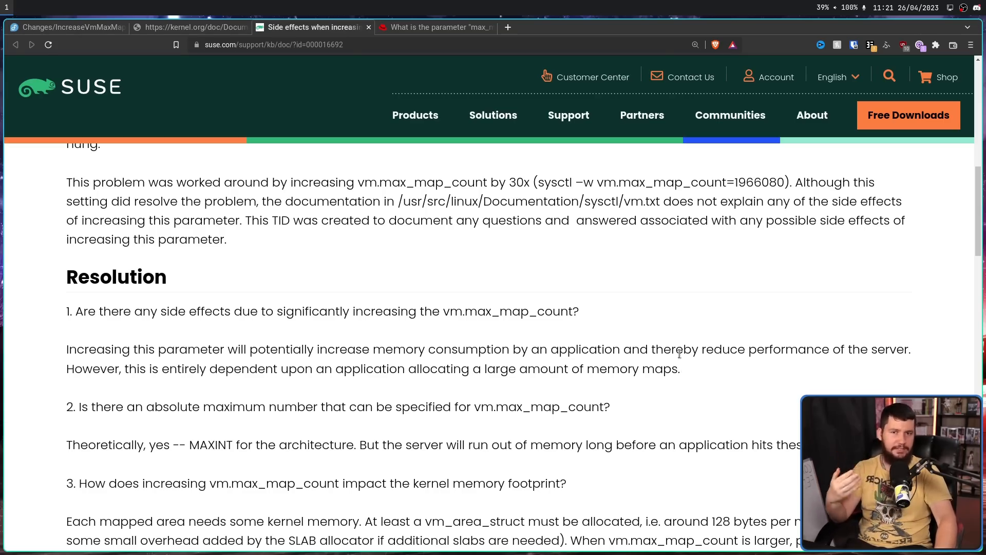
{"action": "mouse_move", "coordinate": [643, 366]}
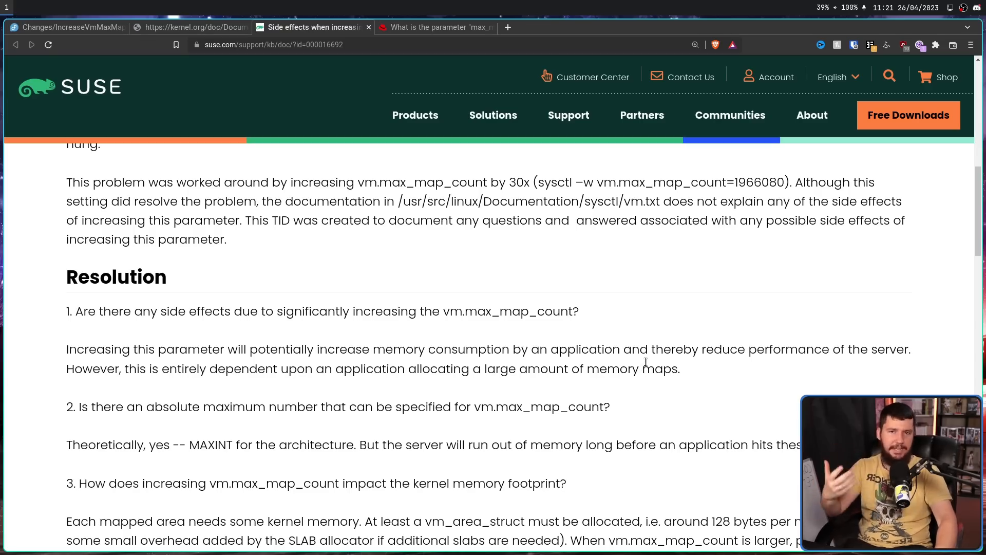
Scroll through the SUSE Resolution Q&A on memory footprint, preallocation and performance.
{"action": "scroll", "scroll_direction": "down", "scroll_amount": 3}
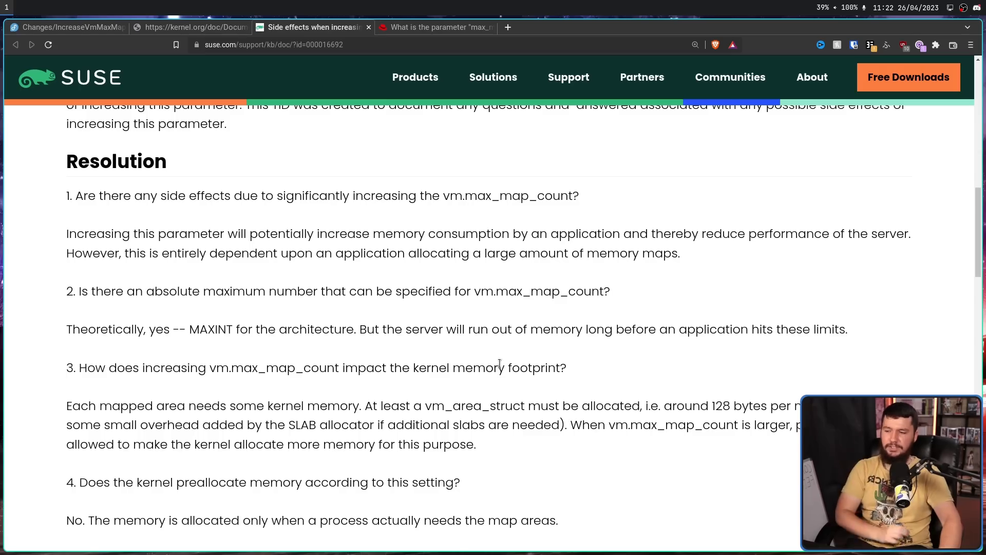
{"action": "scroll", "scroll_direction": "down", "scroll_amount": 3}
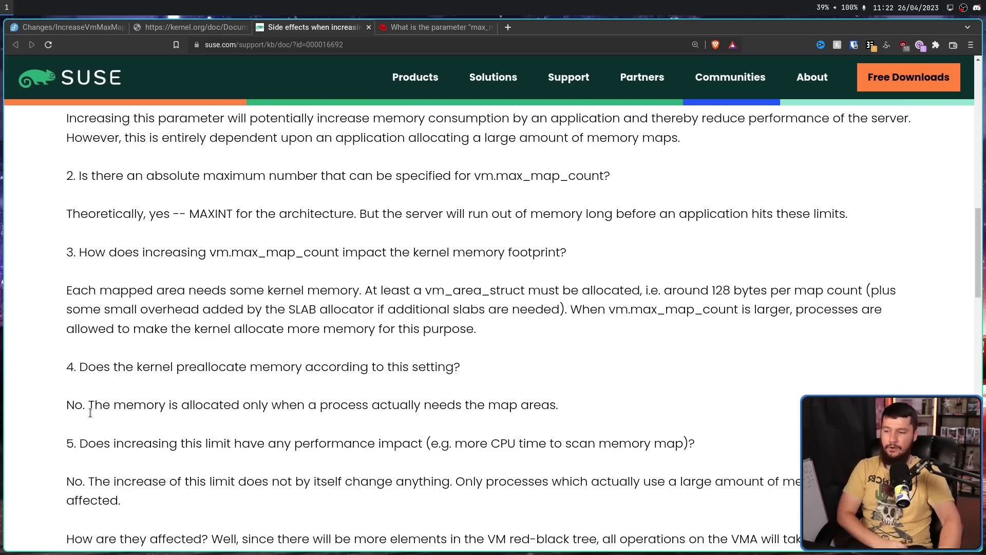
{"action": "mouse_move", "coordinate": [96, 418]}
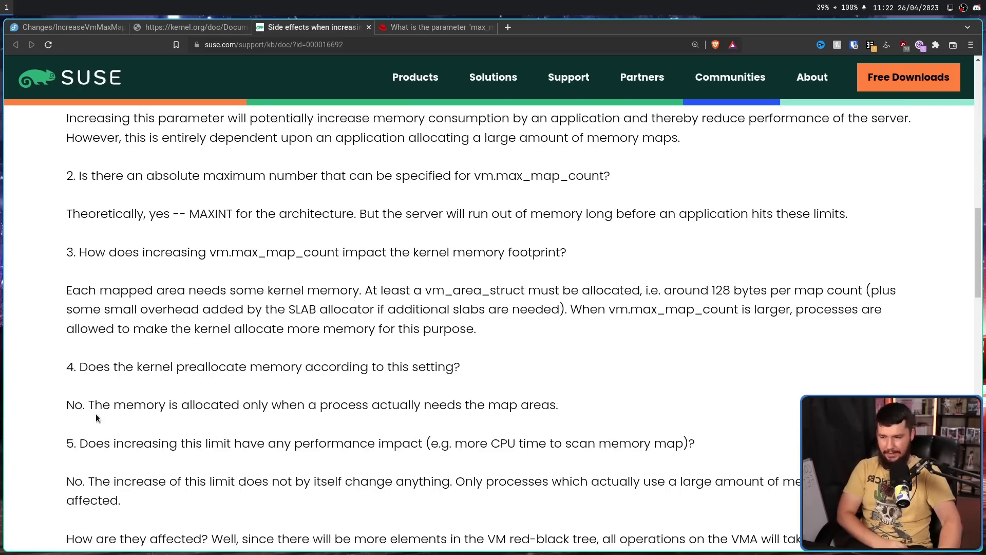
{"action": "mouse_move", "coordinate": [496, 377]}
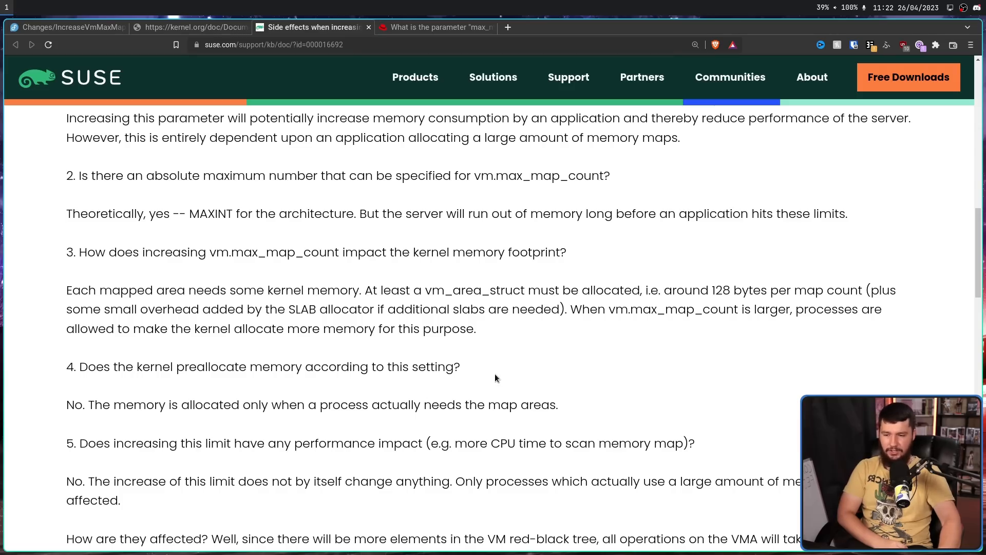
{"action": "mouse_move", "coordinate": [533, 214]}
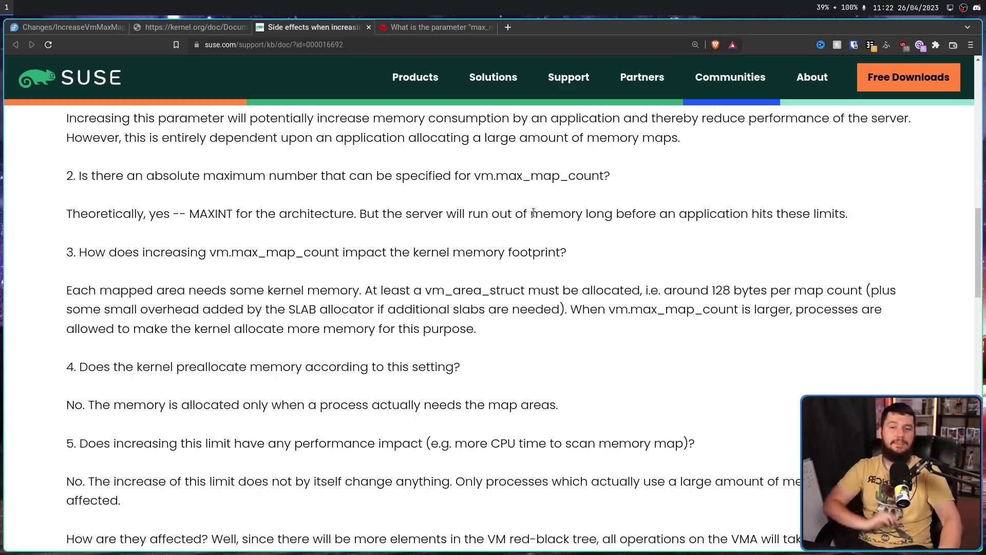
Switch to the Red Hat vm.max_map_count article and scroll to its Resolution section.
{"action": "left_click", "coordinate": [433, 27]}
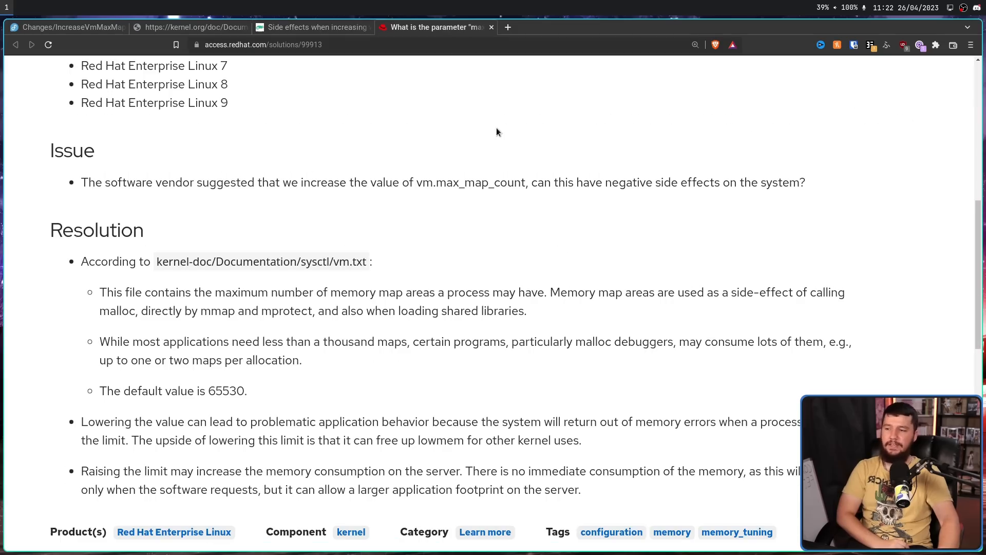
{"action": "mouse_move", "coordinate": [201, 377]}
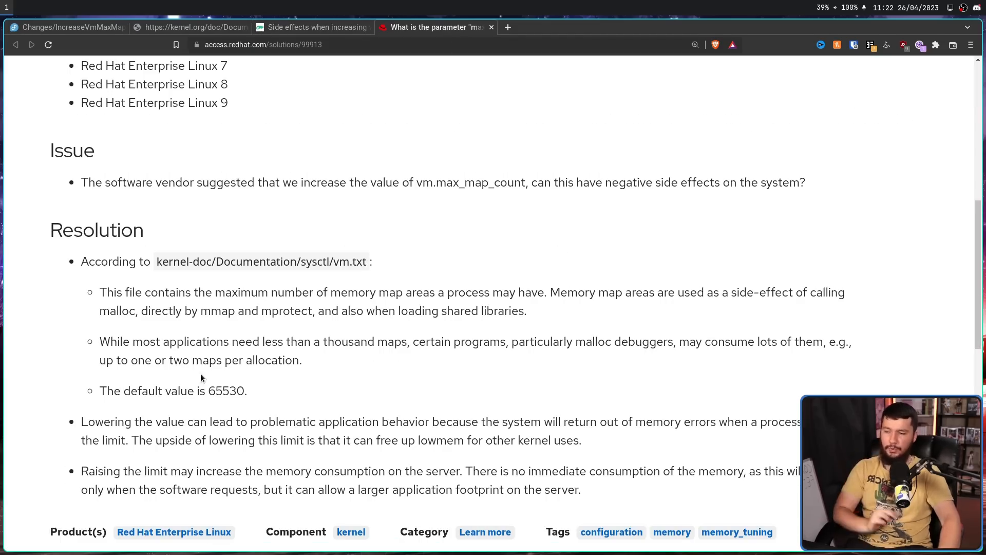
{"action": "scroll", "scroll_direction": "down", "scroll_amount": 3}
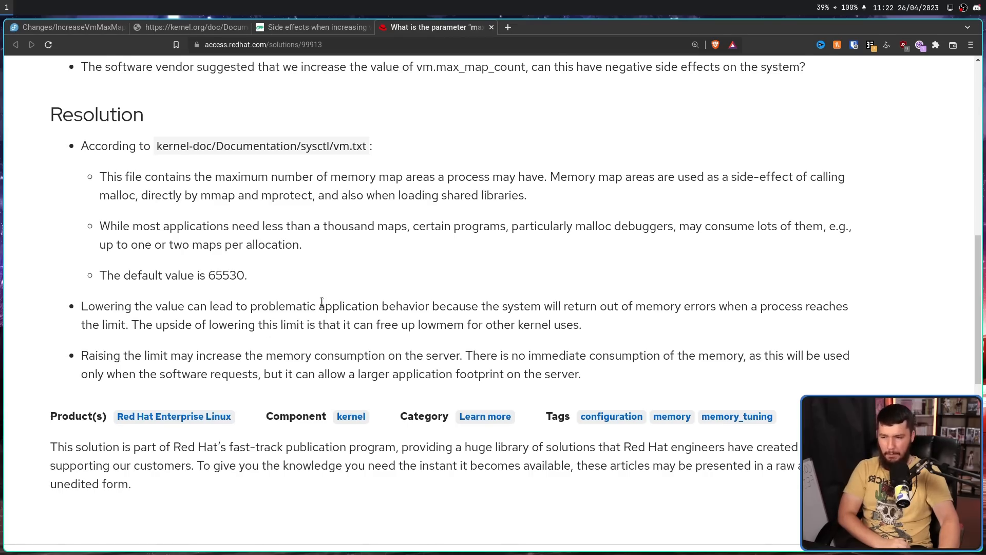
{"action": "scroll", "scroll_direction": "down", "scroll_amount": 3}
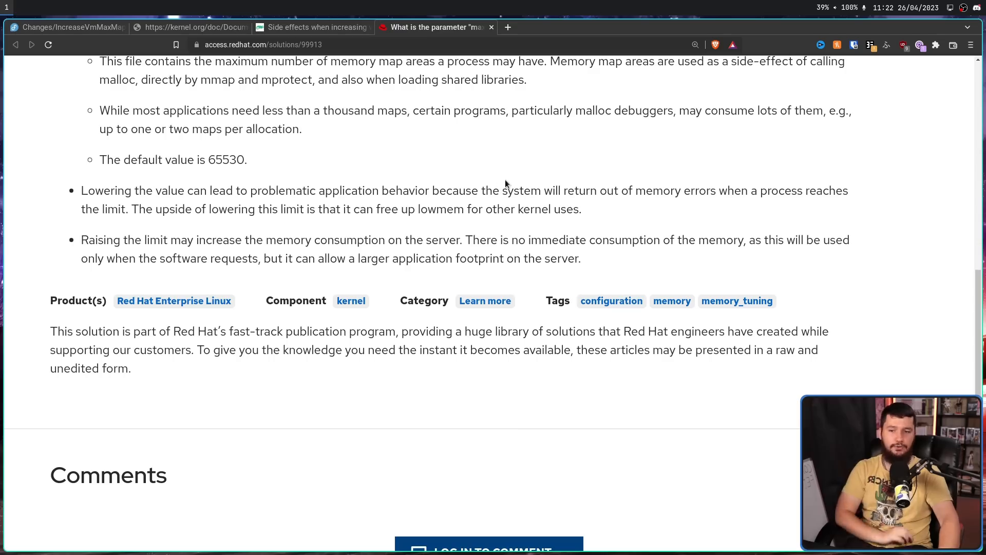
{"action": "mouse_move", "coordinate": [568, 194]}
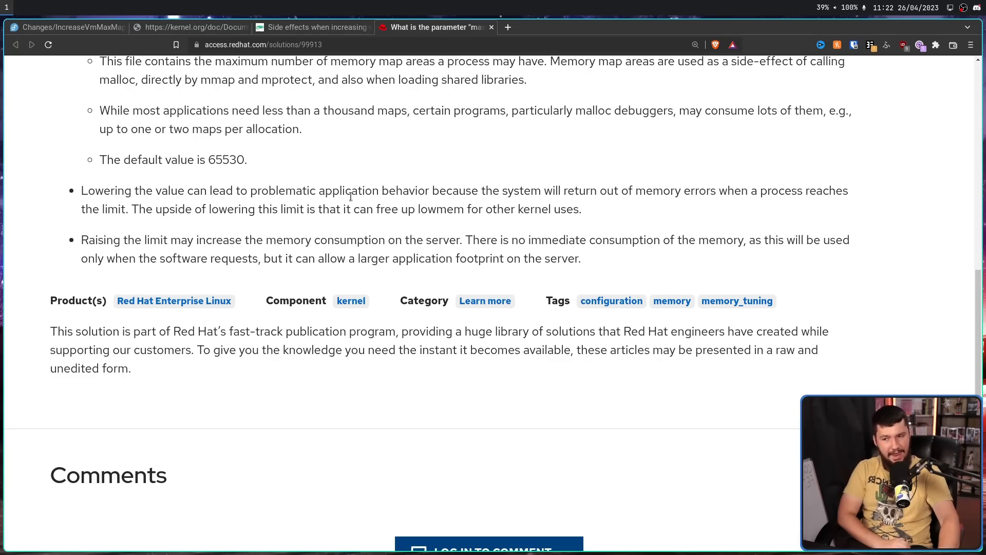
{"action": "mouse_move", "coordinate": [525, 197]}
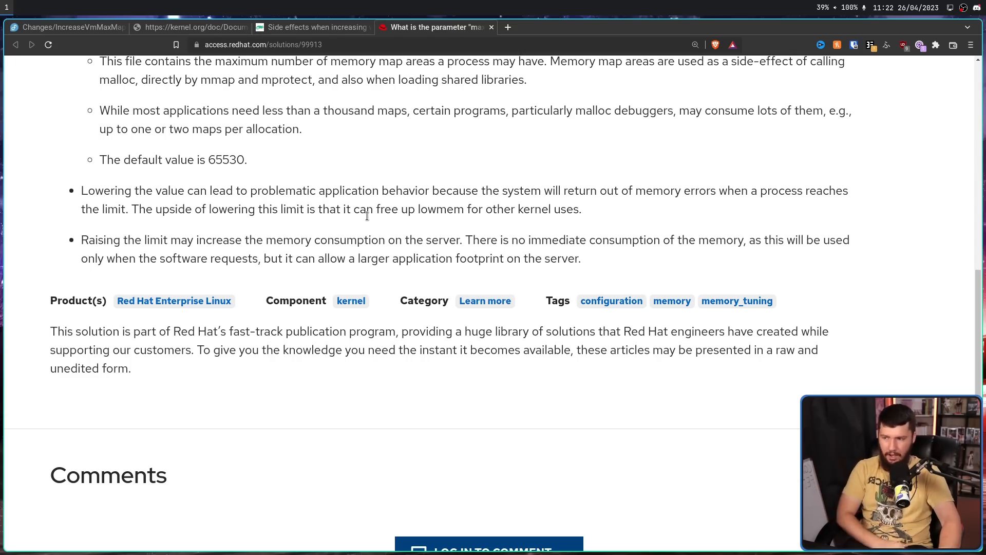
{"action": "mouse_move", "coordinate": [237, 240]}
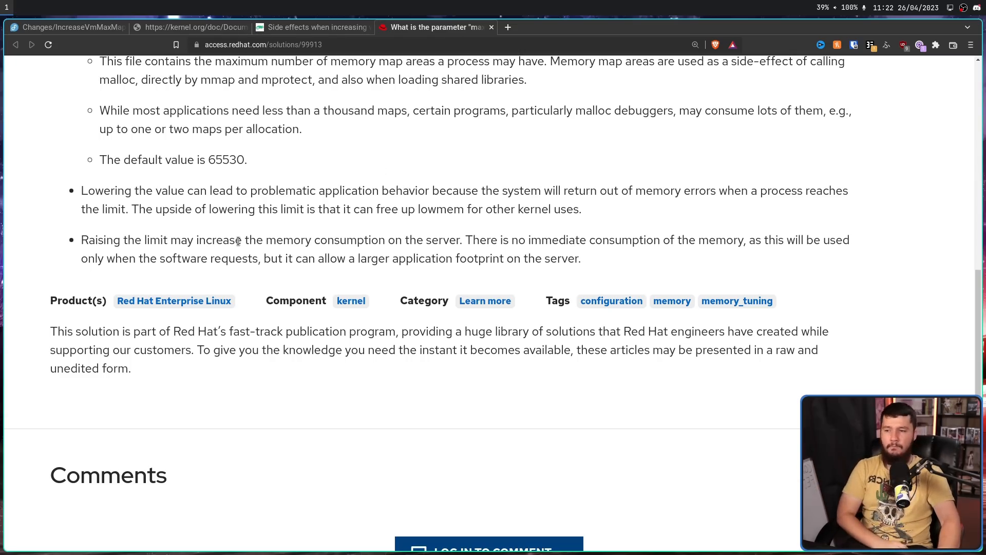
{"action": "mouse_move", "coordinate": [436, 233]}
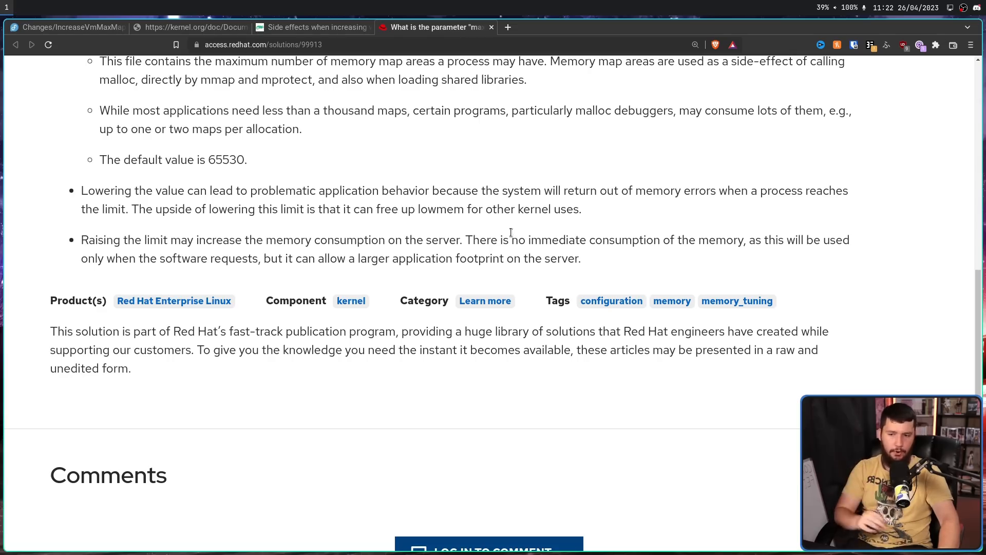
{"action": "mouse_move", "coordinate": [592, 225]}
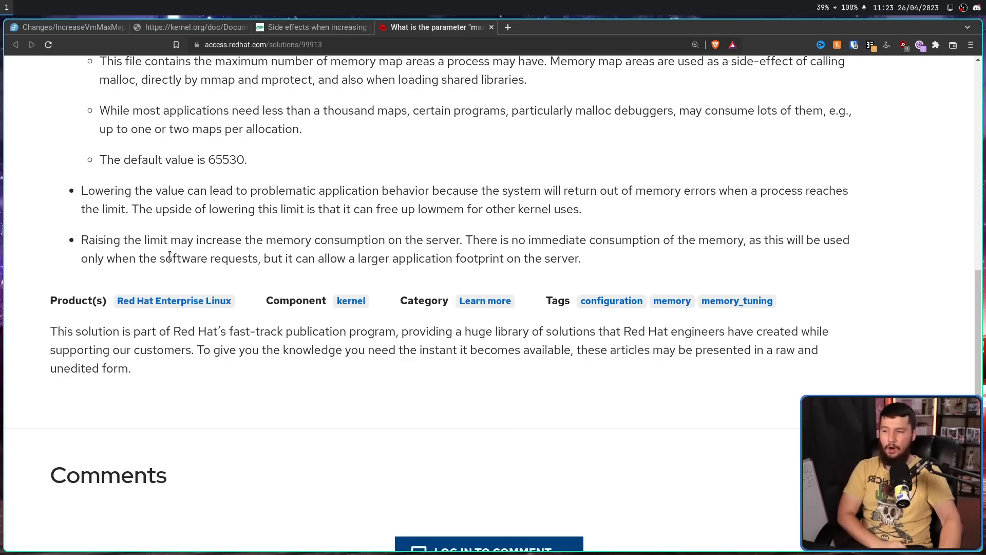
{"action": "mouse_move", "coordinate": [277, 260]}
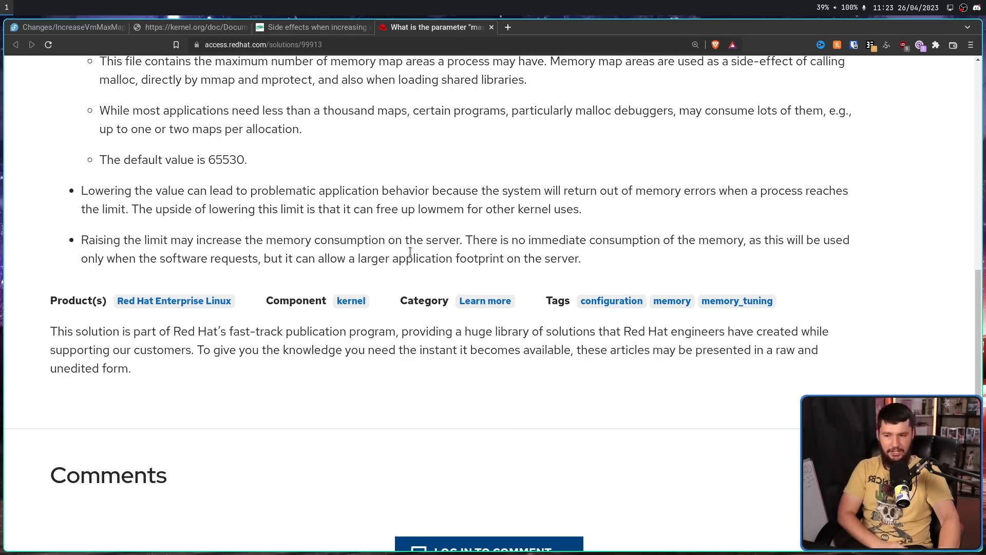
{"action": "mouse_move", "coordinate": [548, 255]}
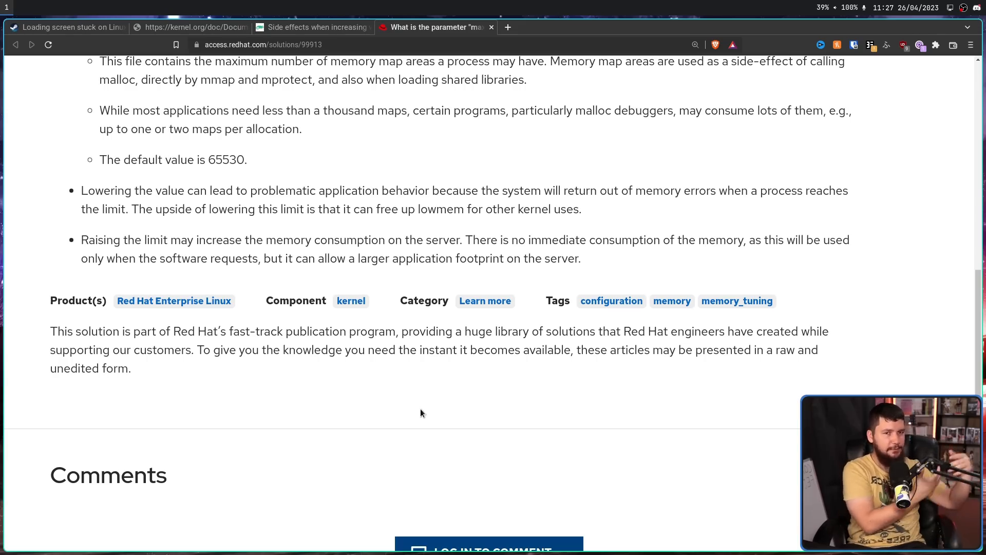
{"action": "mouse_move", "coordinate": [732, 142]}
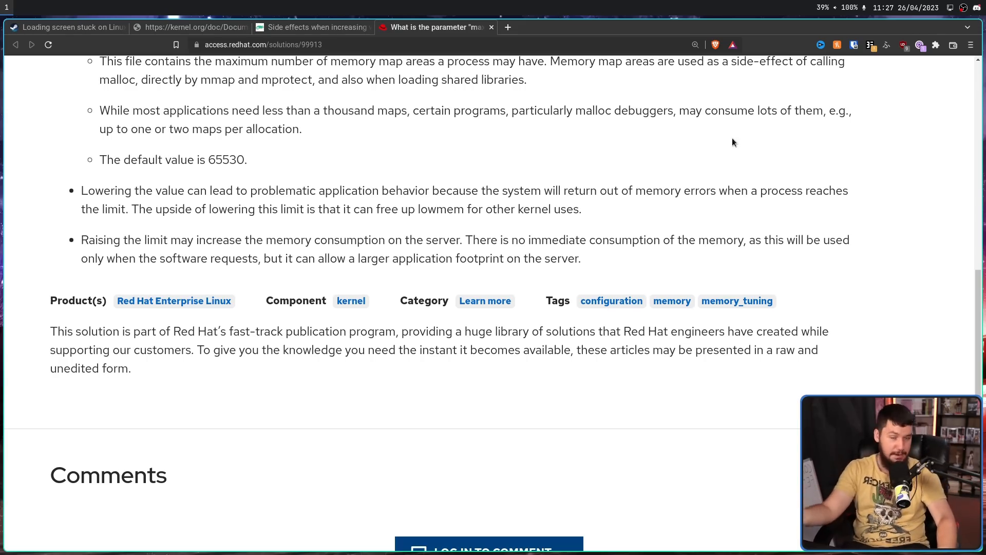
{"action": "mouse_move", "coordinate": [738, 133]}
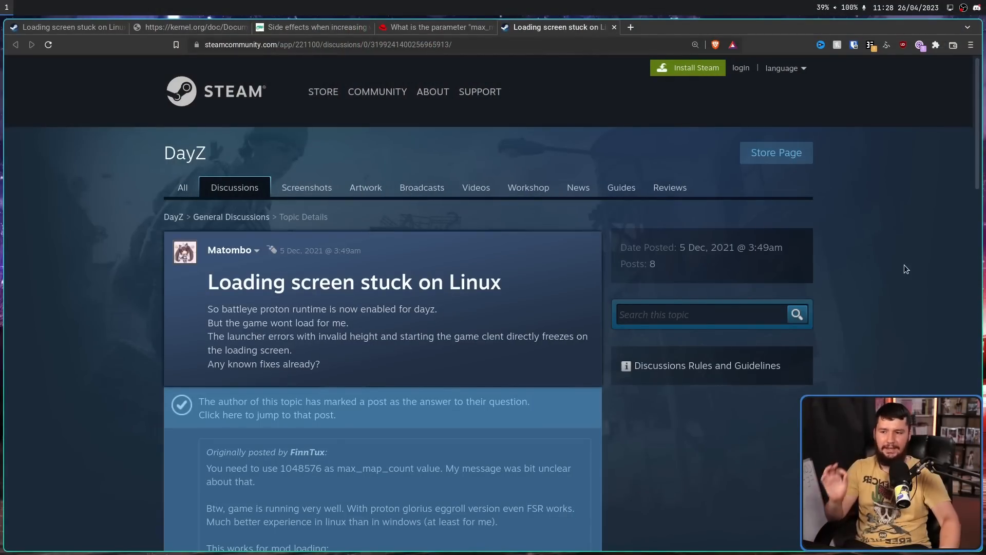
{"action": "mouse_move", "coordinate": [895, 322]}
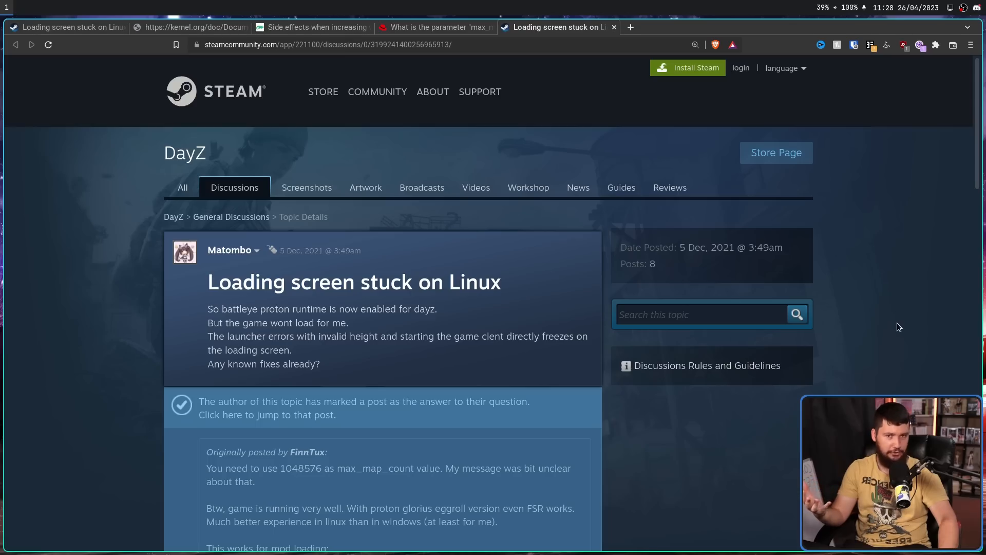
{"action": "mouse_move", "coordinate": [727, 267]}
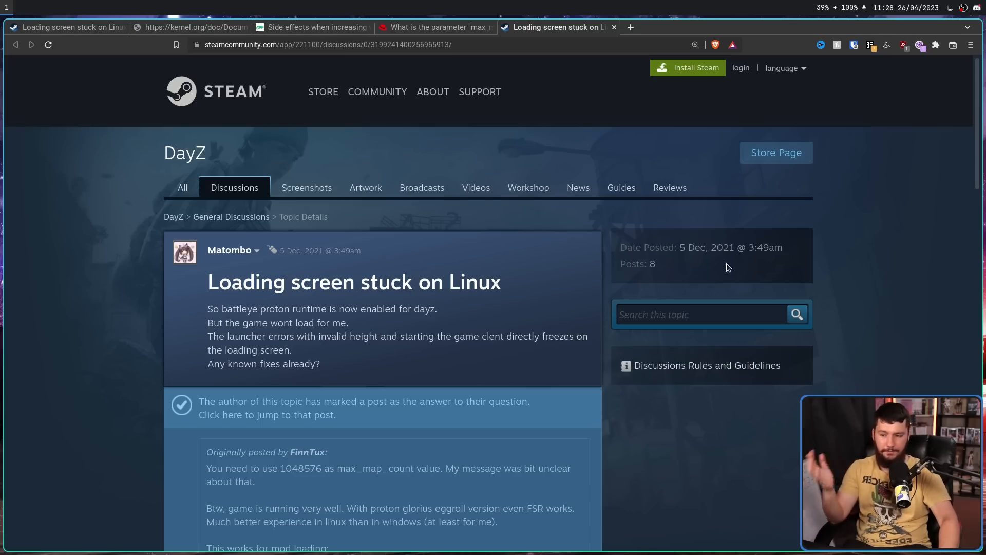
Read the DayZ thread answer recommending 1048576, then move to the CS2 Linux test video.
{"action": "scroll", "scroll_direction": "down", "scroll_amount": 3}
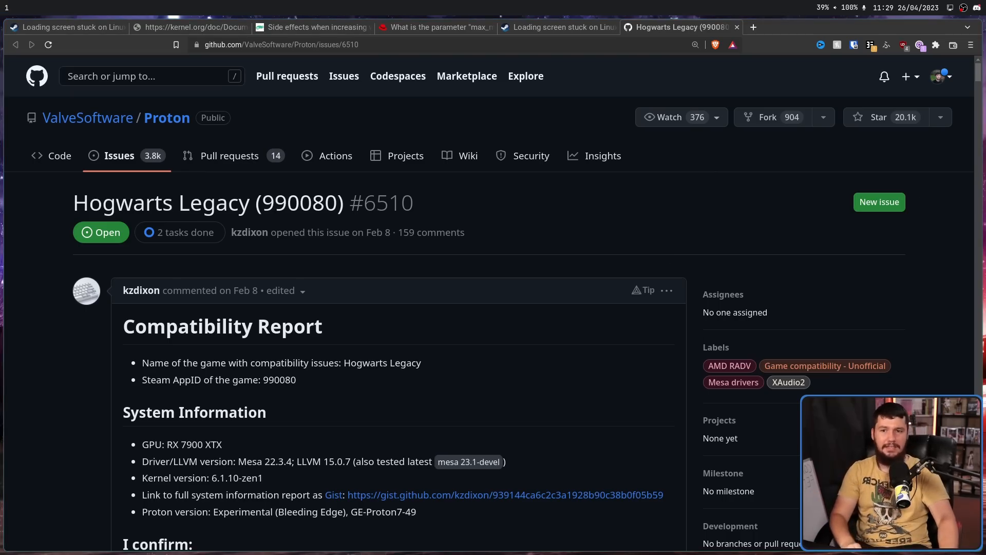
{"action": "left_click", "coordinate": [752, 27]}
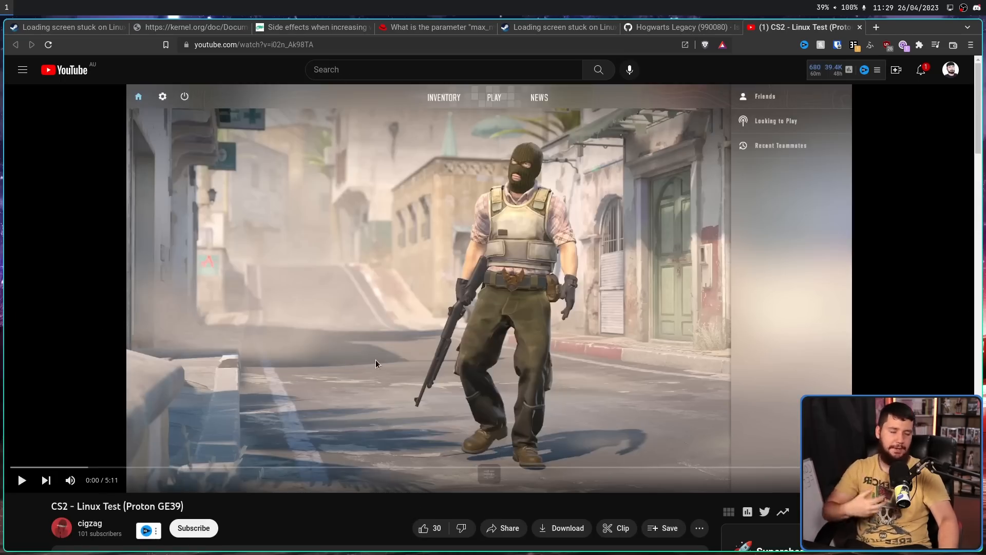
{"action": "mouse_move", "coordinate": [372, 367]}
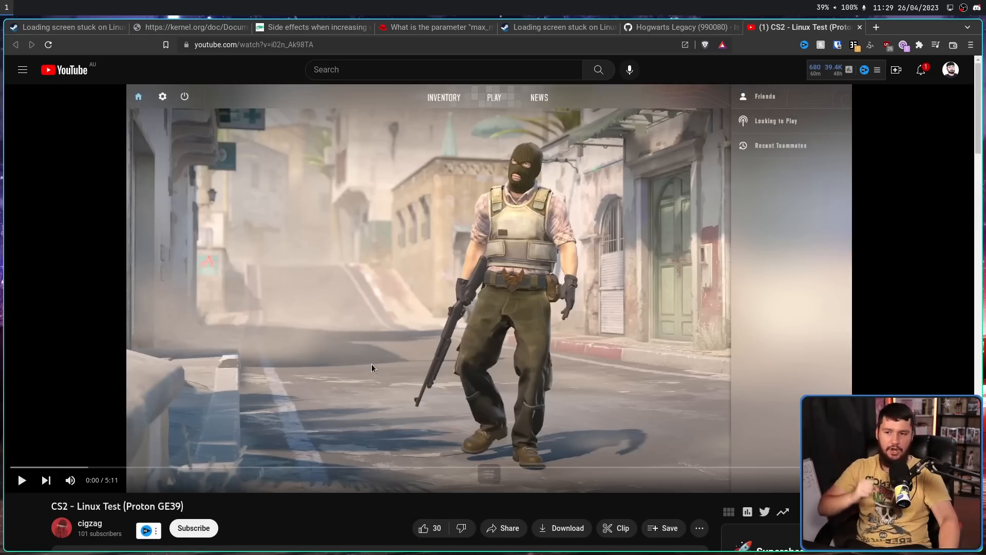
{"action": "mouse_move", "coordinate": [369, 357]}
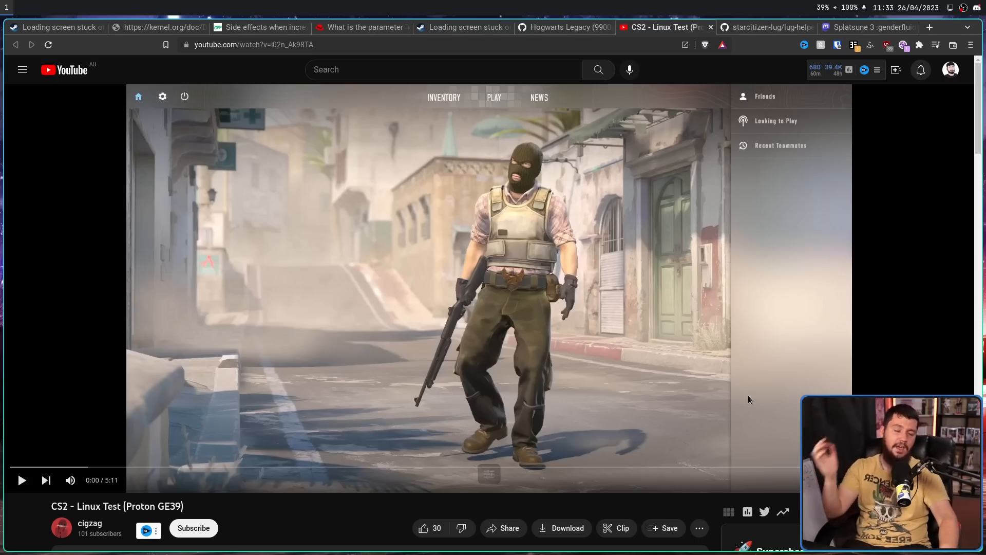
{"action": "mouse_move", "coordinate": [811, 5]}
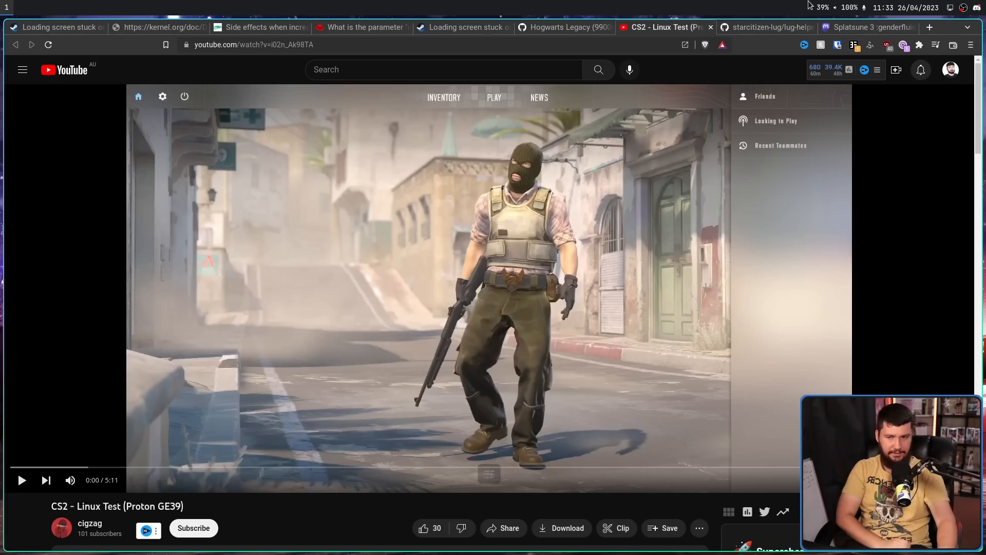
Switch to the starcitizen-lug lug-helper README on GitHub.
{"action": "left_click", "coordinate": [765, 27]}
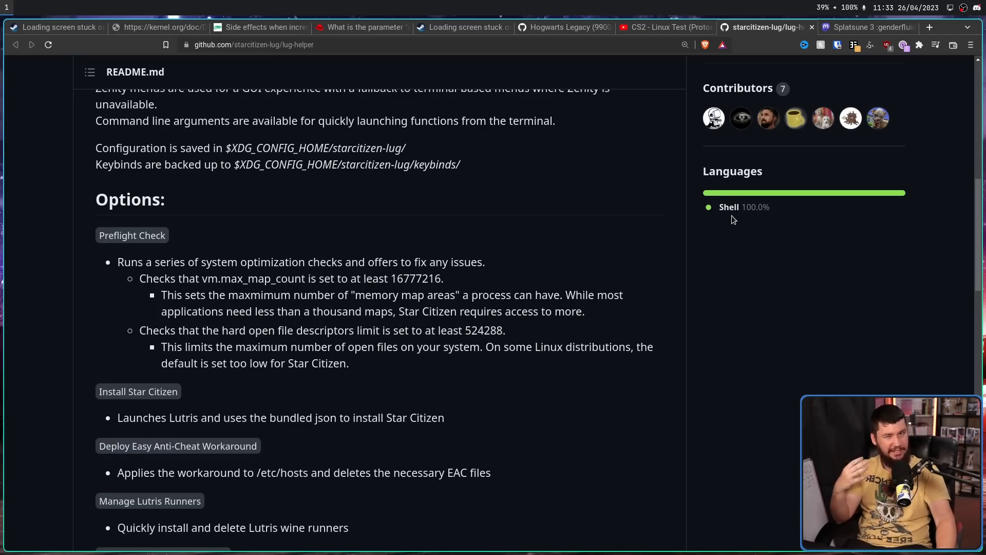
{"action": "mouse_move", "coordinate": [502, 279]}
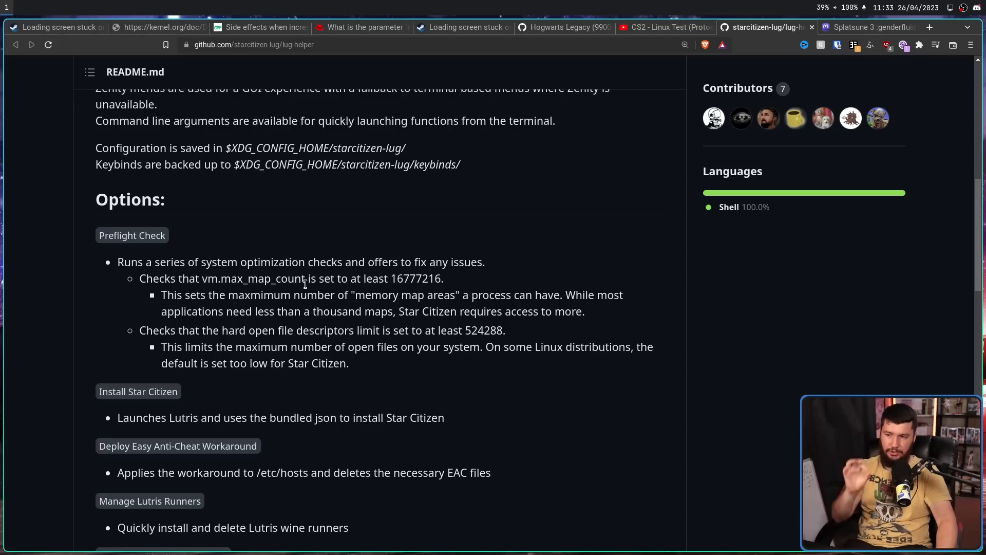
{"action": "mouse_move", "coordinate": [791, 63]}
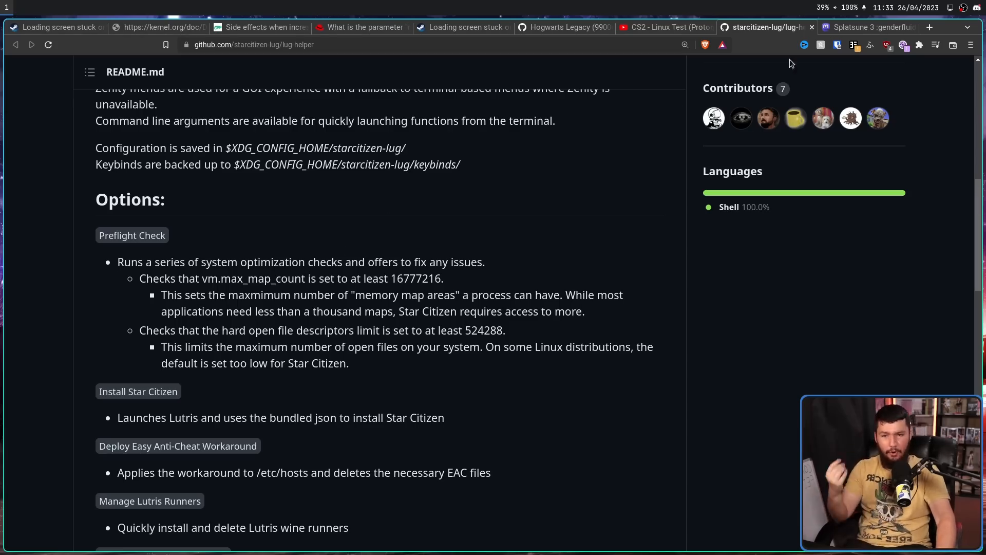
Switch to the Mastodon thread about Hat in Time mmap crashes.
{"action": "left_click", "coordinate": [868, 26]}
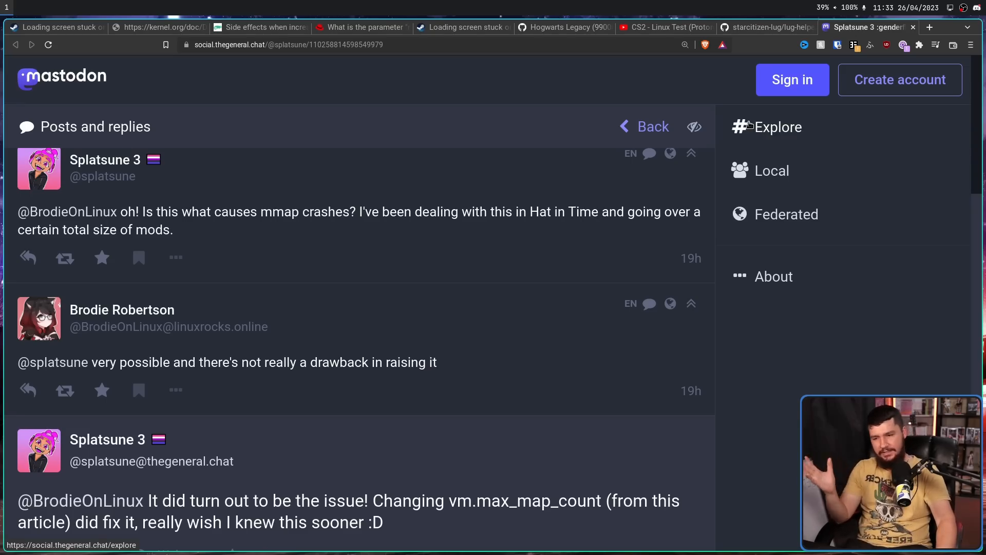
{"action": "mouse_move", "coordinate": [738, 151]}
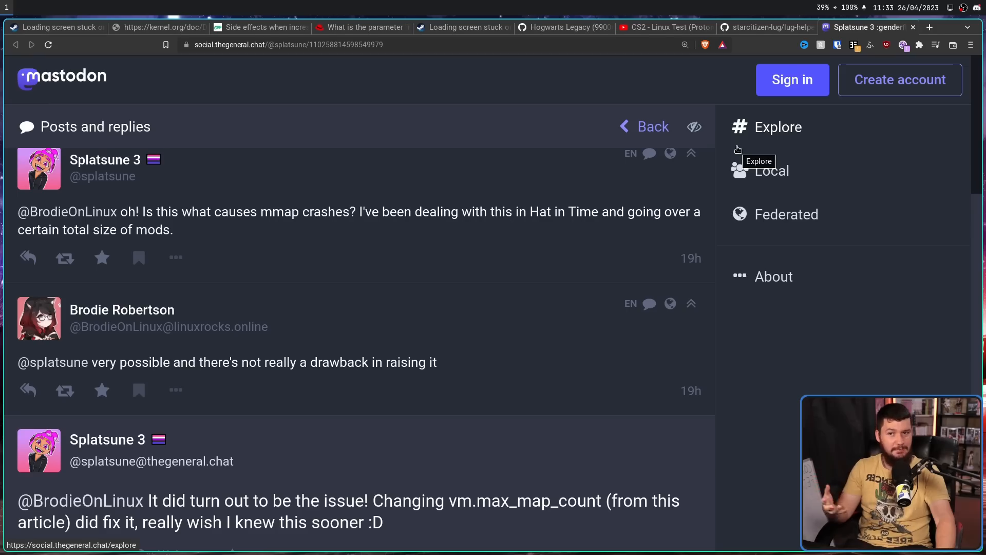
{"action": "mouse_move", "coordinate": [737, 162]}
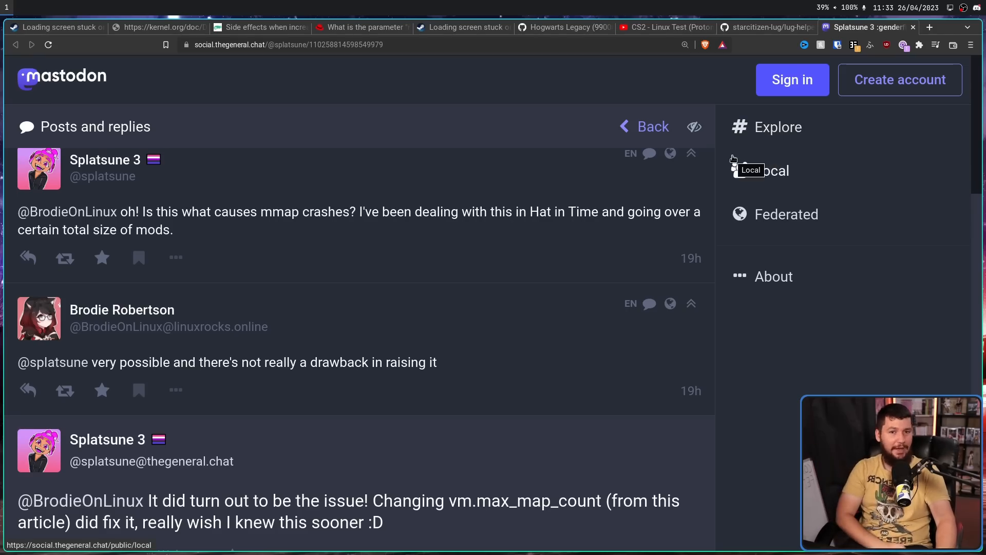
{"action": "mouse_move", "coordinate": [882, 367]}
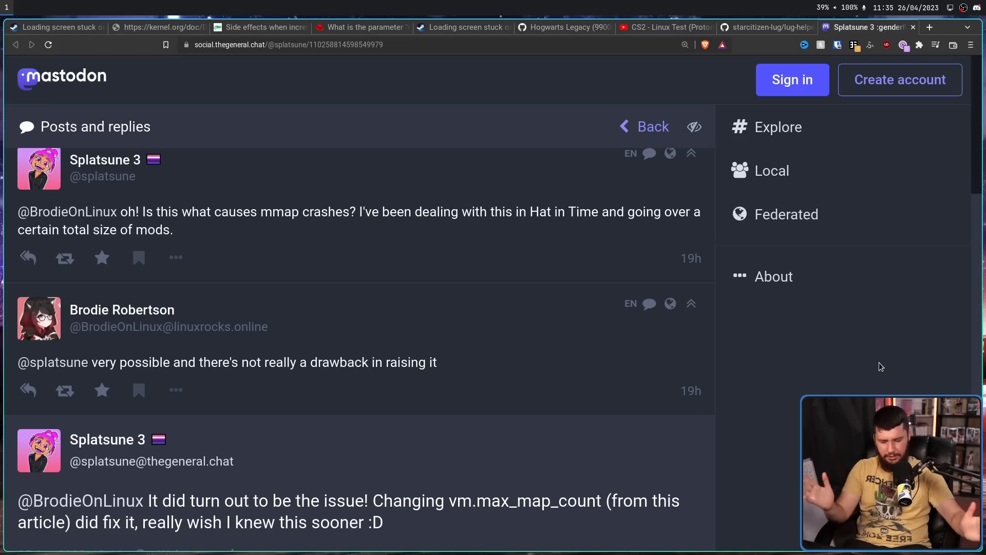
{"action": "left_click", "coordinate": [862, 26]}
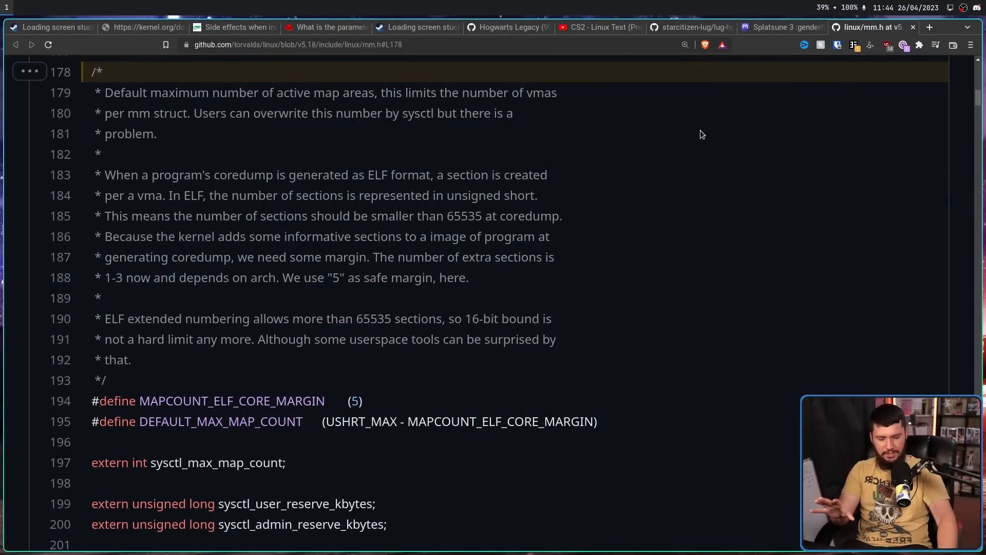
{"action": "mouse_move", "coordinate": [702, 114]}
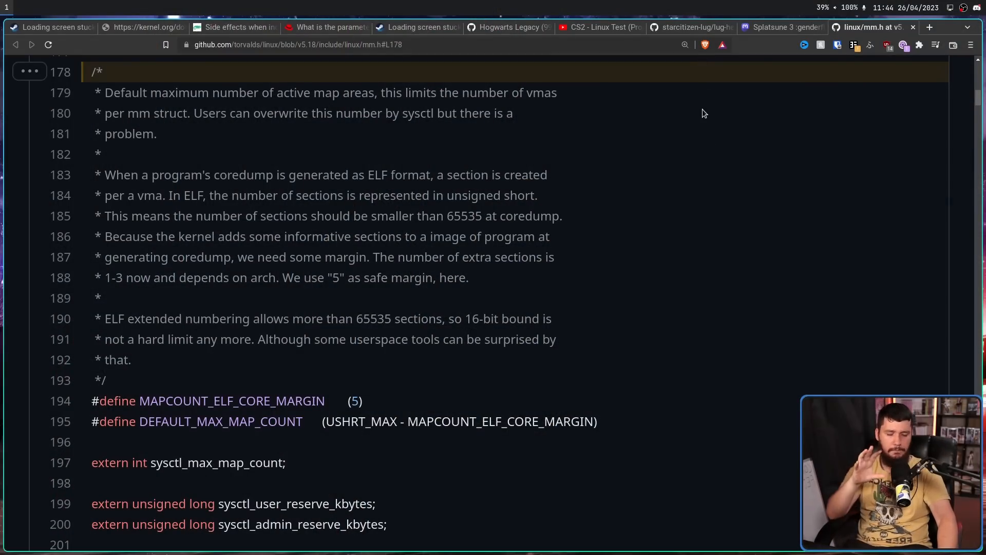
{"action": "mouse_move", "coordinate": [144, 189]}
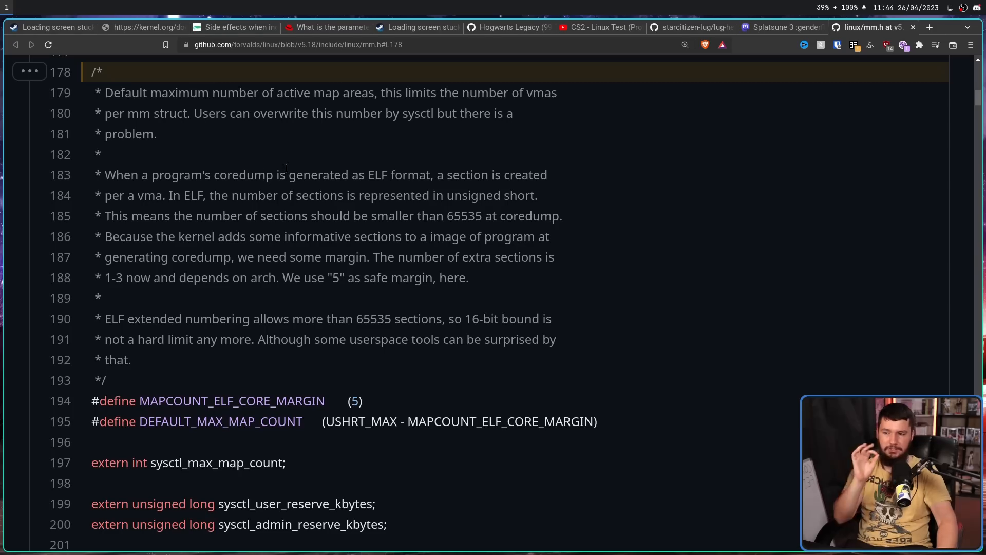
{"action": "mouse_move", "coordinate": [503, 164]}
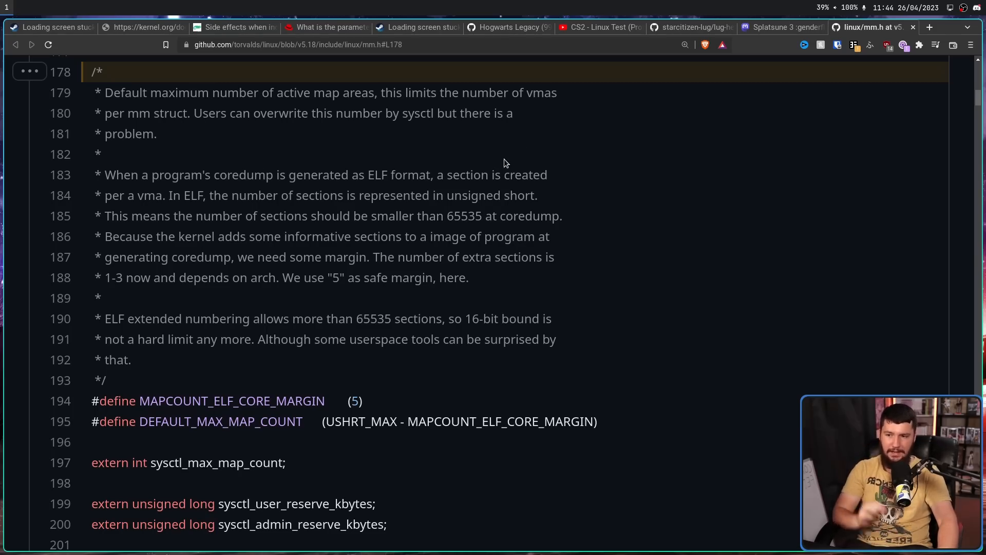
{"action": "mouse_move", "coordinate": [164, 195]}
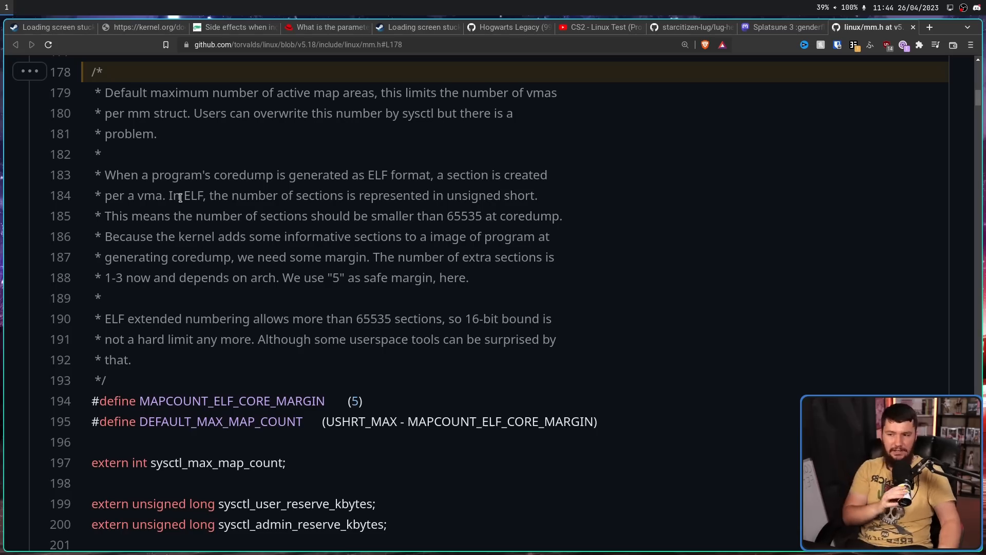
{"action": "mouse_move", "coordinate": [420, 195]}
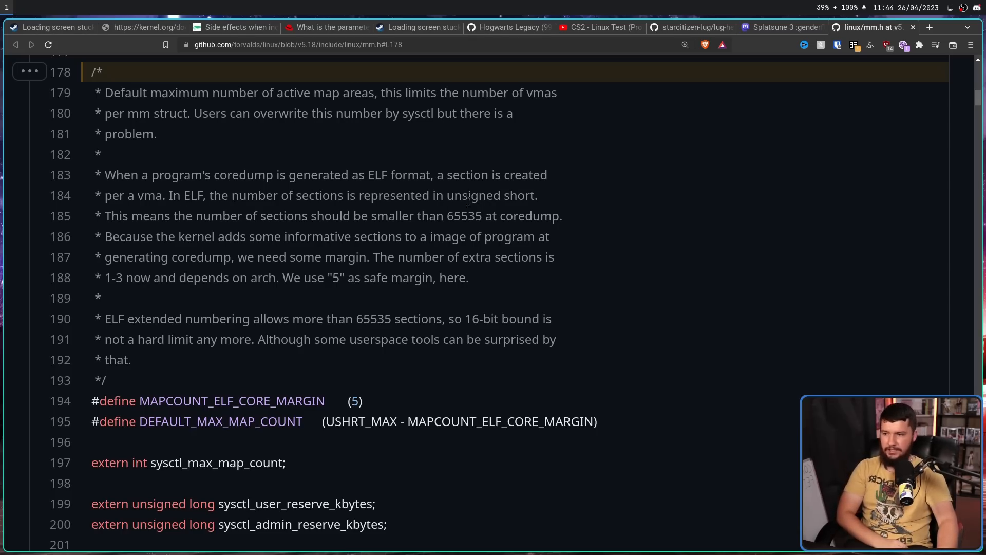
{"action": "mouse_move", "coordinate": [196, 215]}
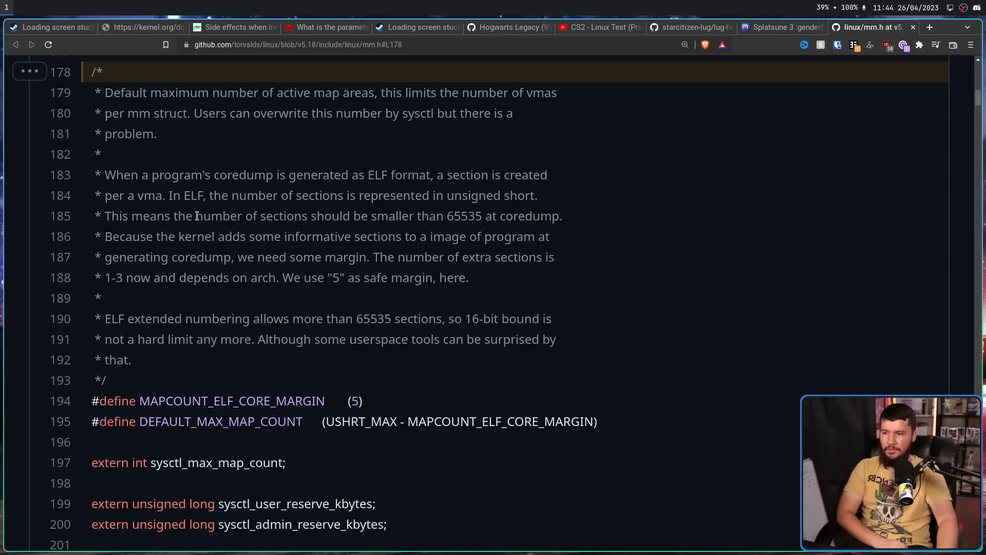
{"action": "mouse_move", "coordinate": [441, 228]}
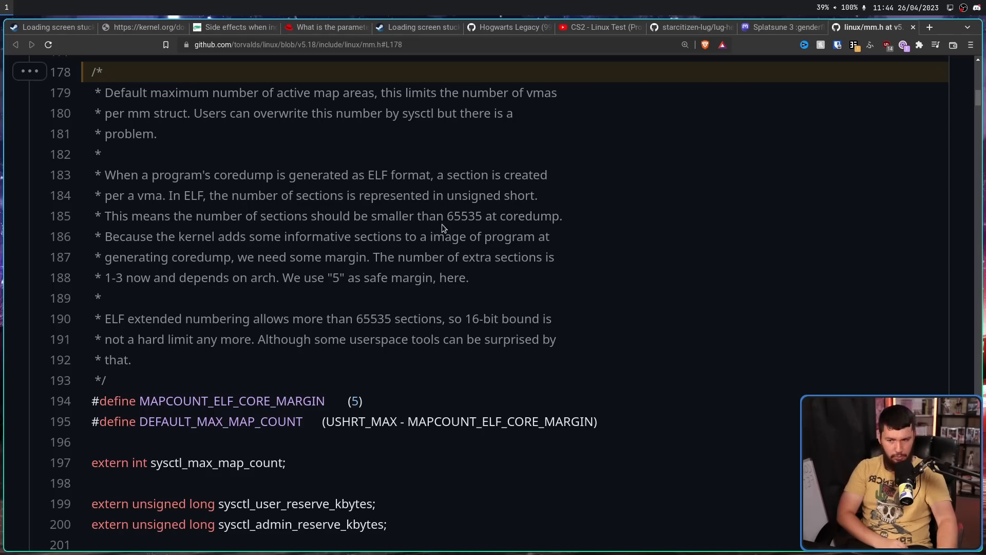
{"action": "mouse_move", "coordinate": [490, 215]}
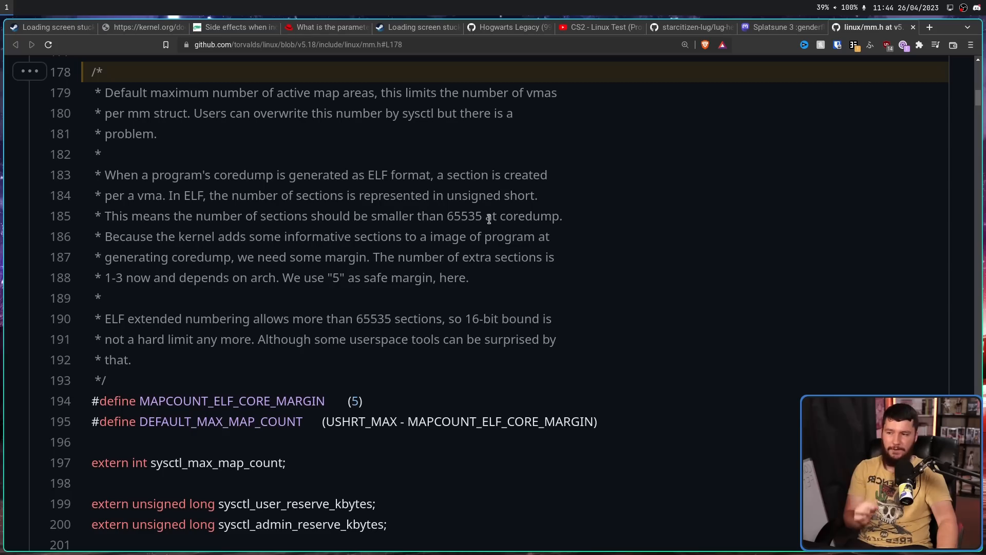
{"action": "mouse_move", "coordinate": [472, 174]}
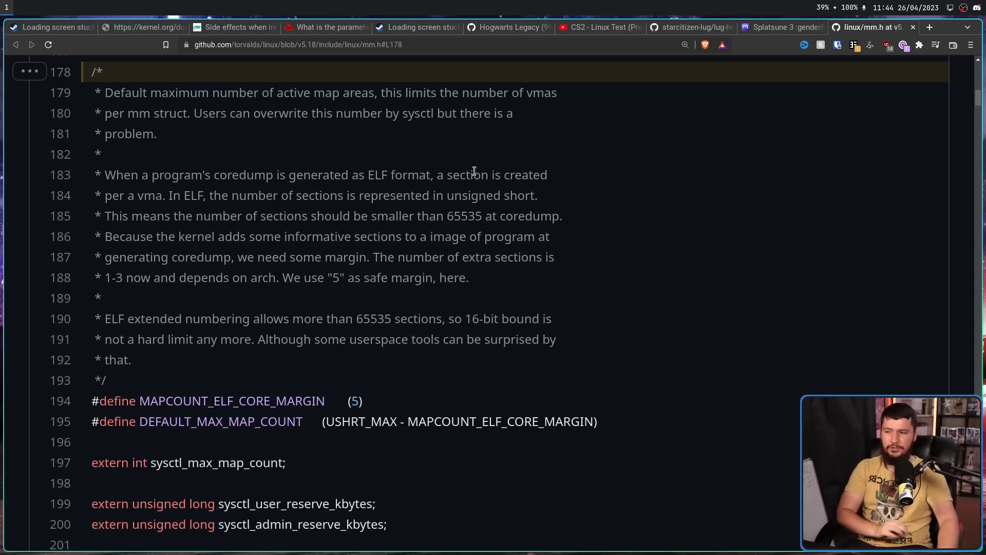
{"action": "mouse_move", "coordinate": [361, 231]}
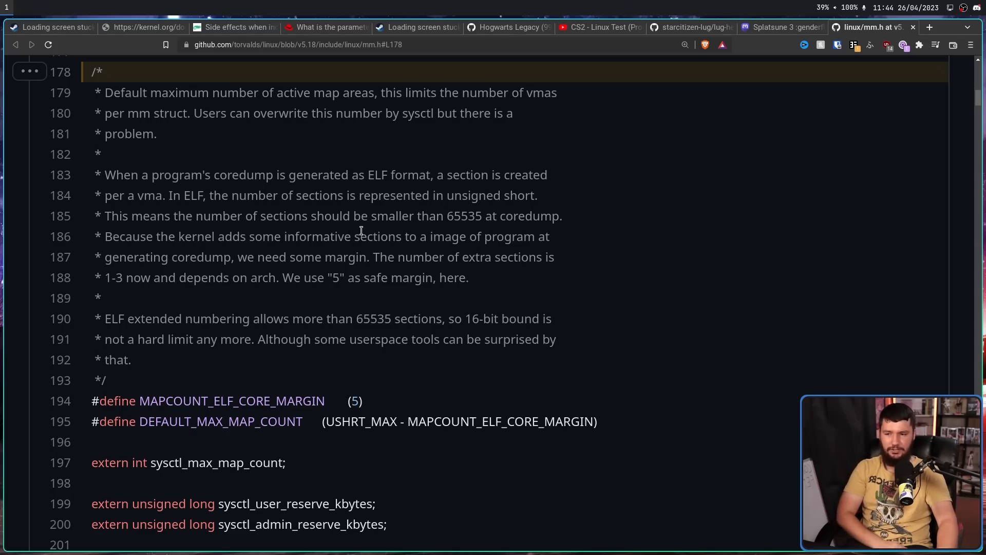
{"action": "mouse_move", "coordinate": [257, 251]}
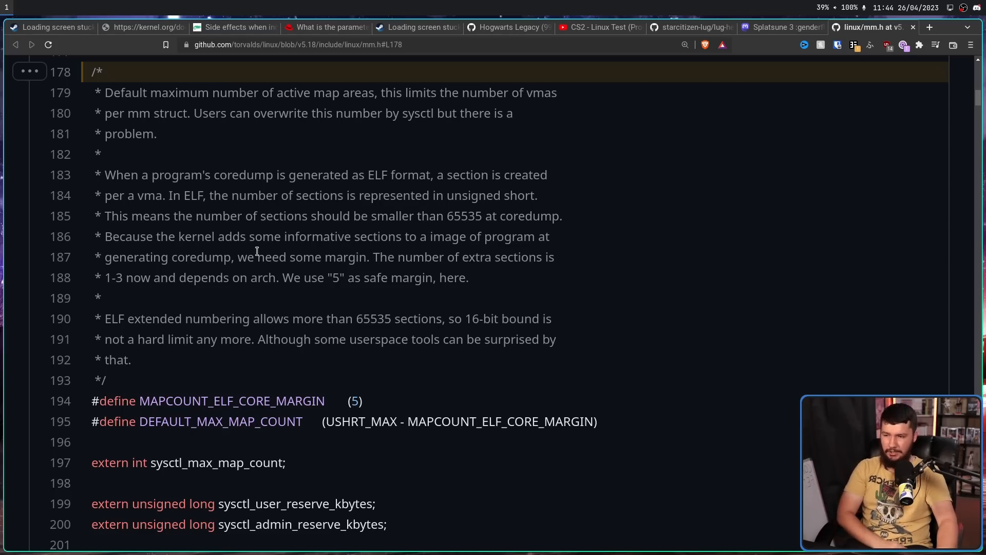
{"action": "mouse_move", "coordinate": [289, 249]}
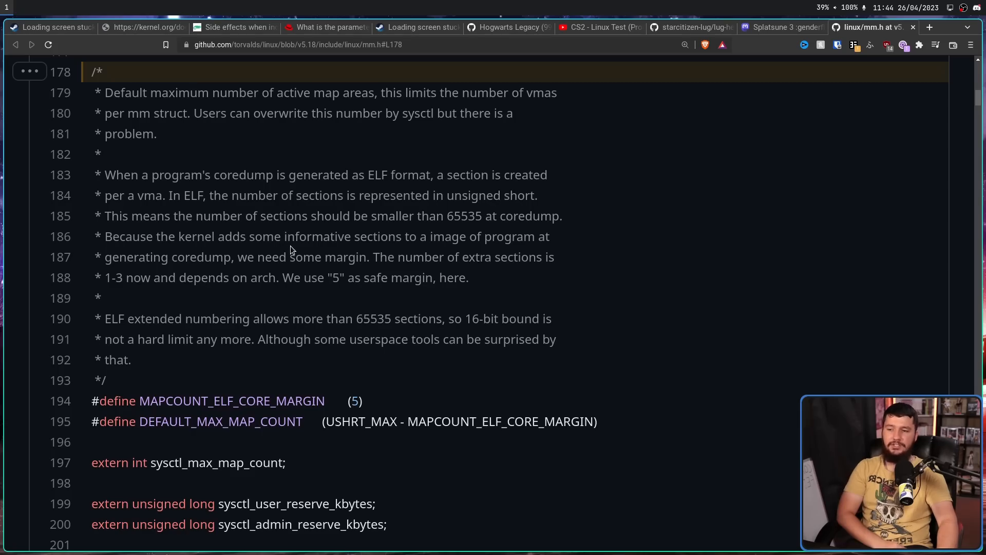
{"action": "mouse_move", "coordinate": [350, 242]}
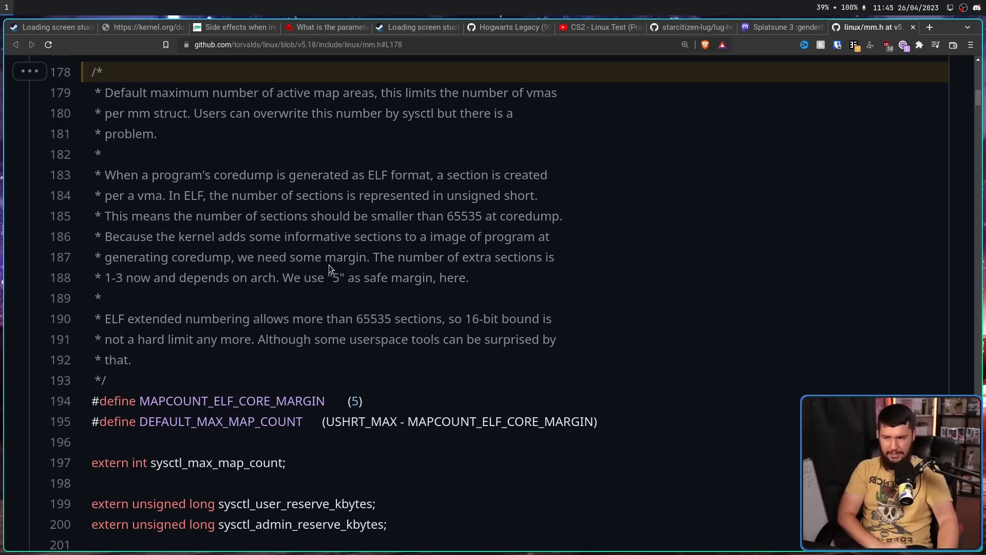
{"action": "mouse_move", "coordinate": [314, 248]}
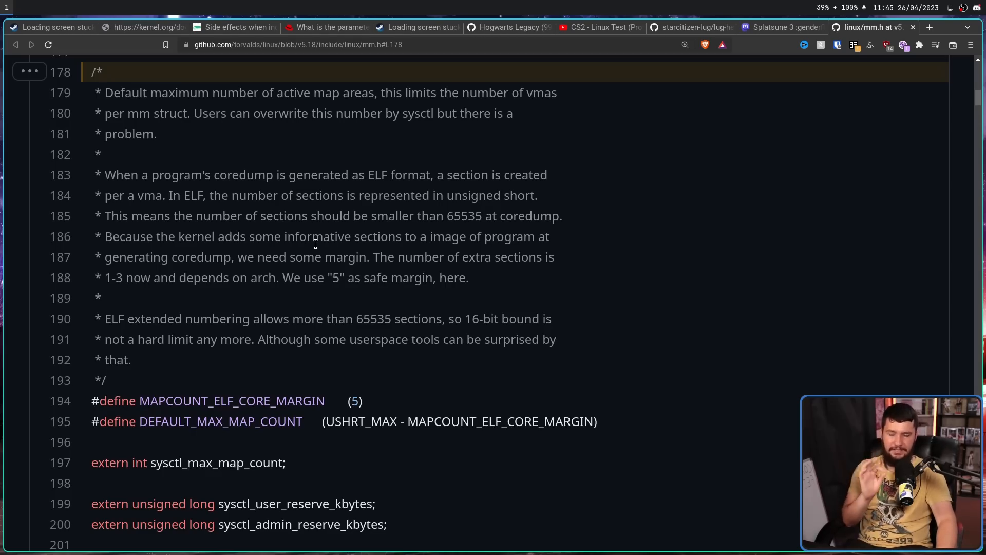
{"action": "left_click", "coordinate": [51, 27]}
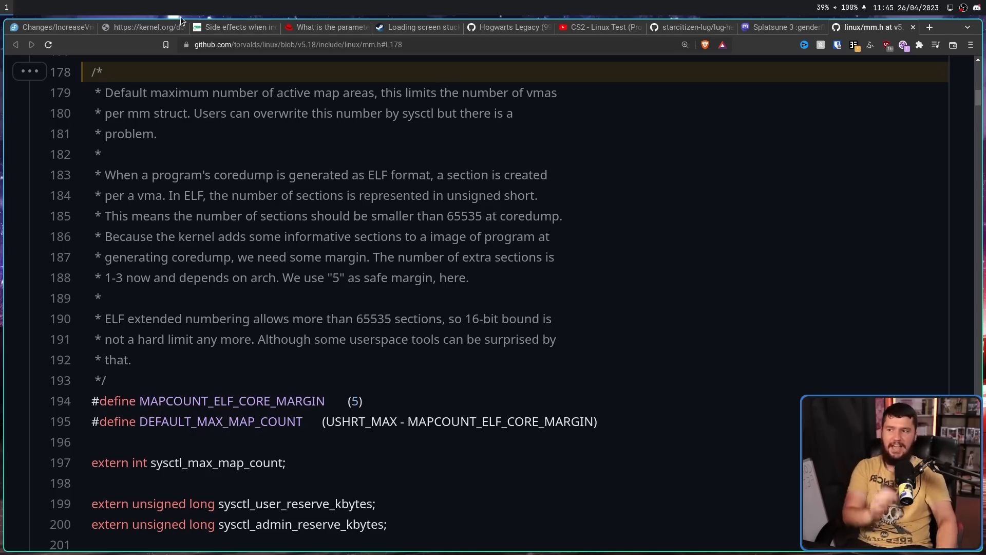
{"action": "left_click", "coordinate": [50, 27]}
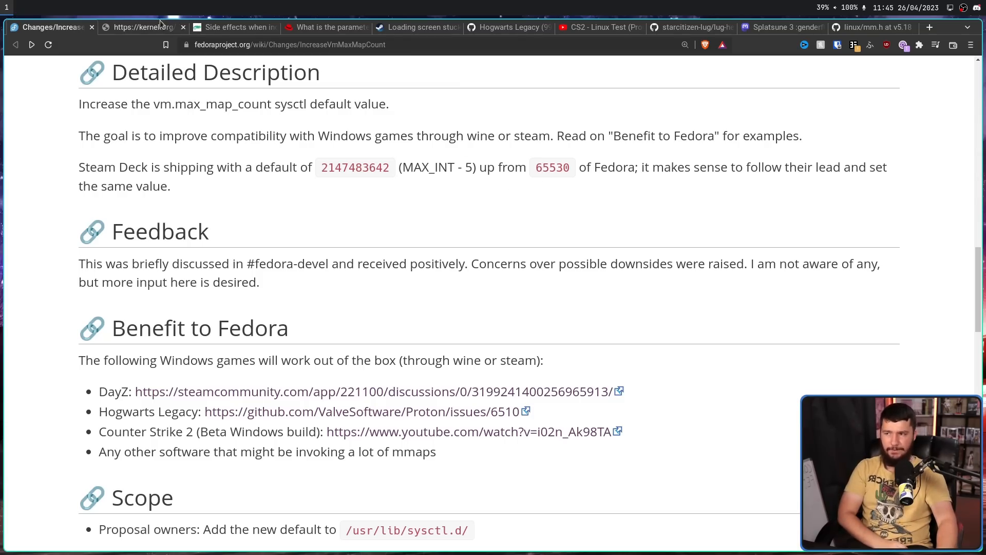
Highlight the 65536 default in the kernel vm sysctl documentation, then return to the mm.h source.
{"action": "left_click", "coordinate": [871, 26]}
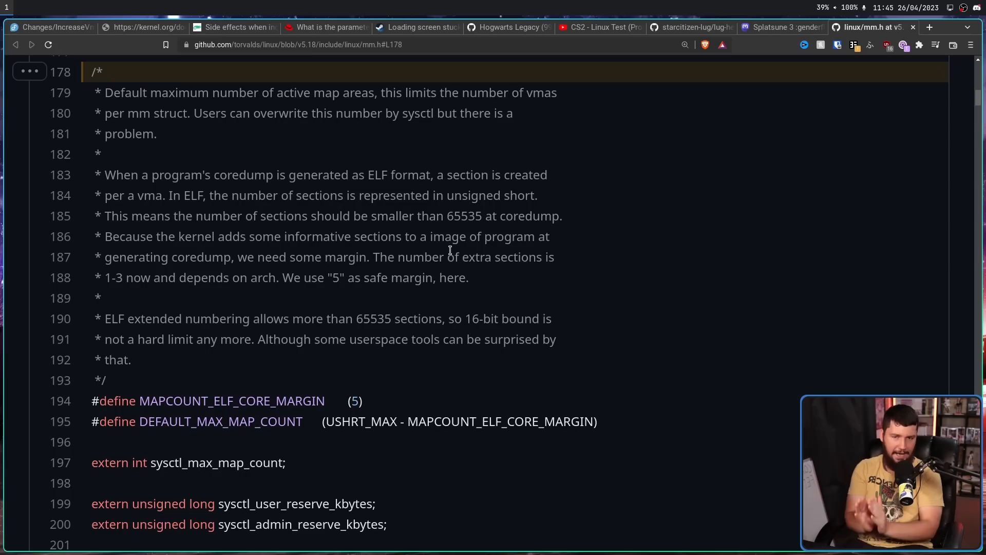
{"action": "mouse_move", "coordinate": [194, 86]}
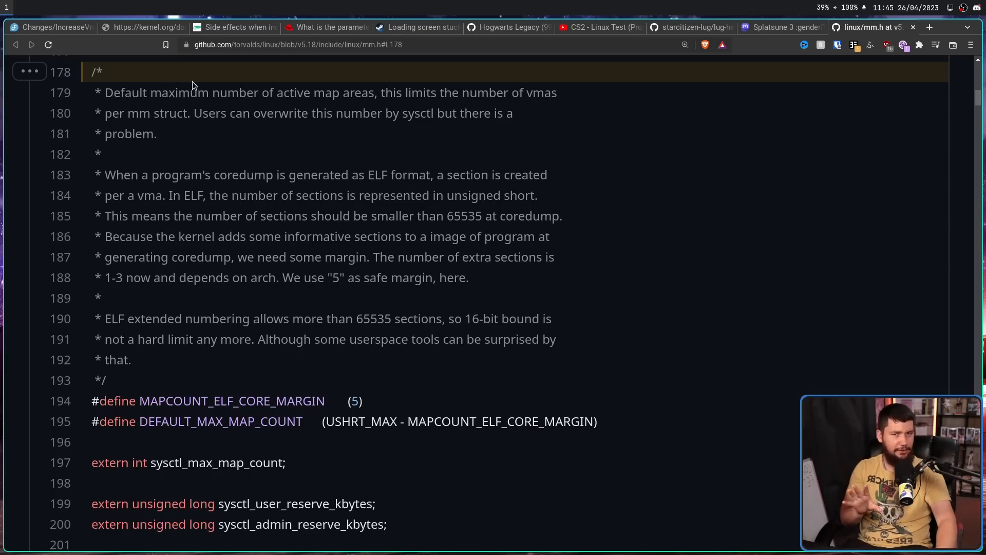
{"action": "left_click", "coordinate": [142, 27]}
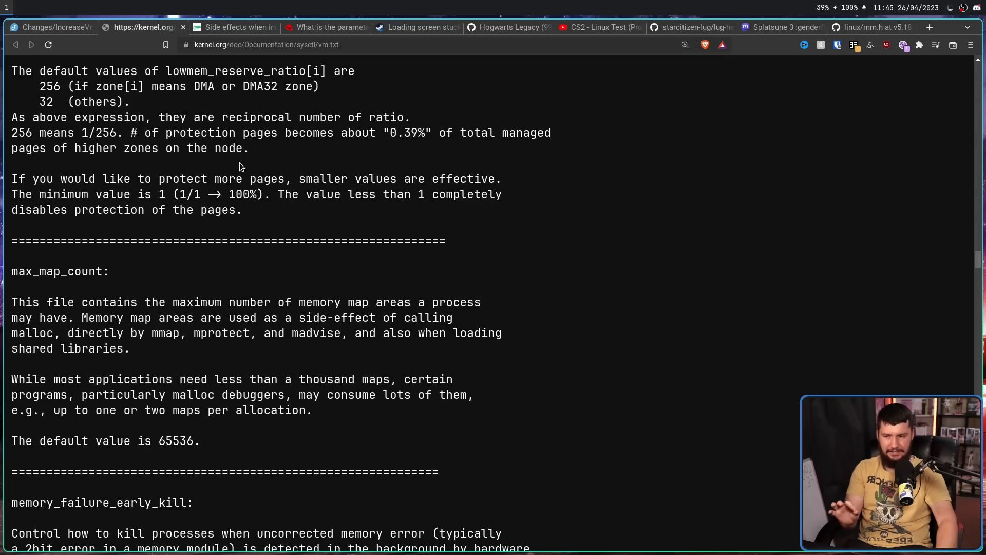
{"action": "mouse_move", "coordinate": [344, 312]}
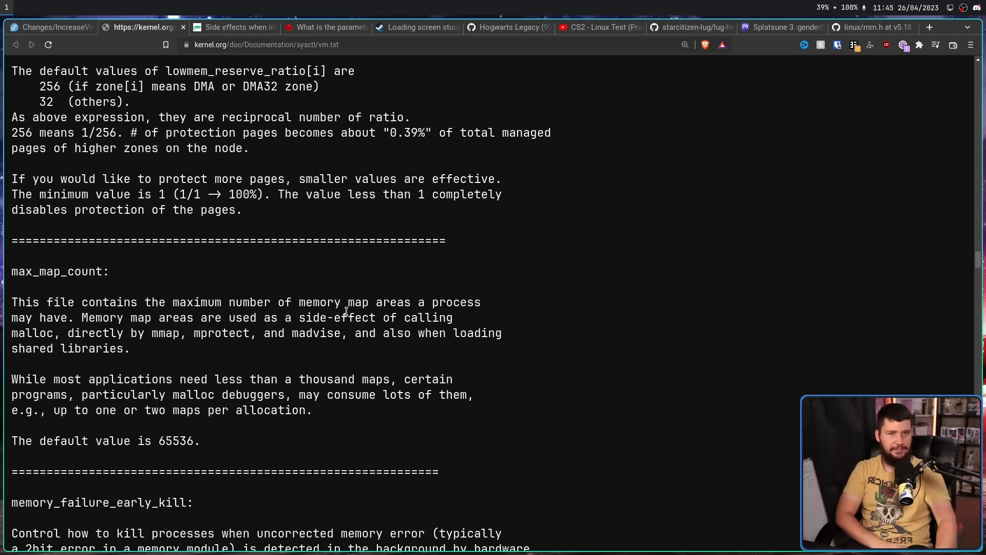
{"action": "mouse_move", "coordinate": [281, 367]}
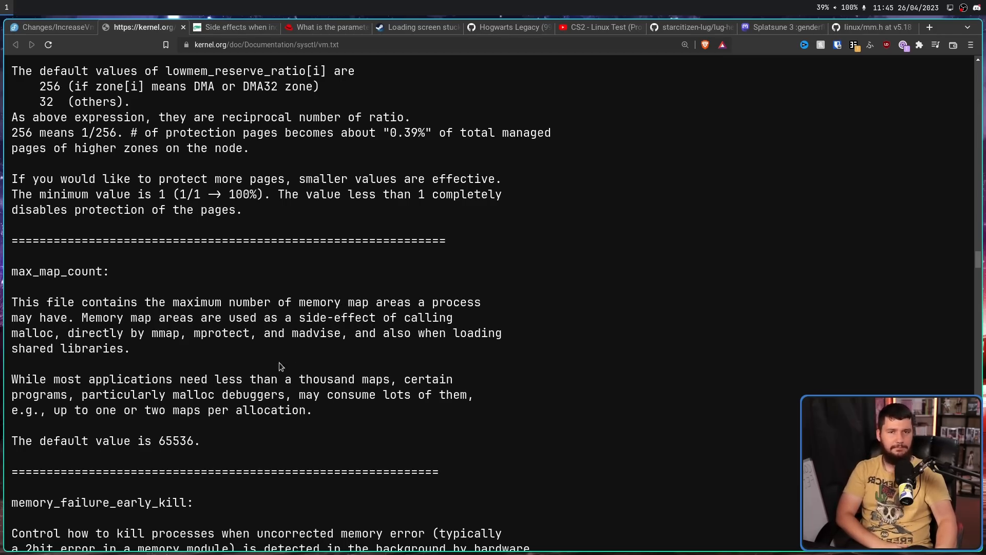
{"action": "mouse_move", "coordinate": [264, 371]}
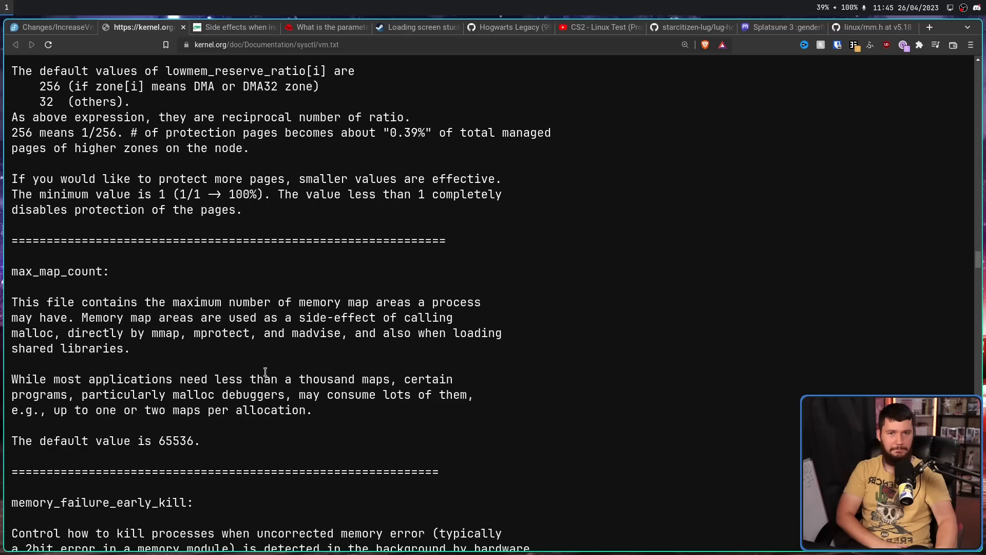
{"action": "double_click", "coordinate": [176, 441]}
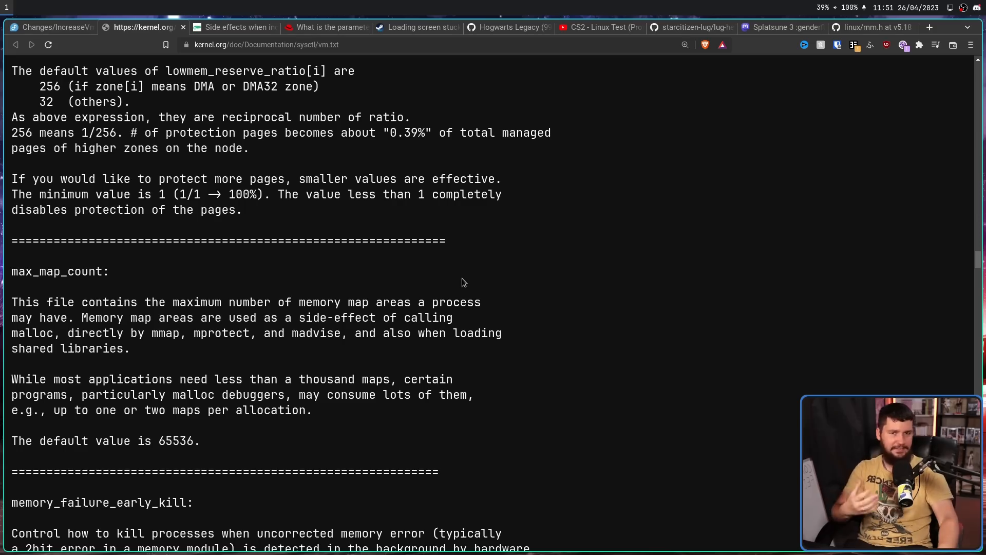
{"action": "mouse_move", "coordinate": [449, 255]}
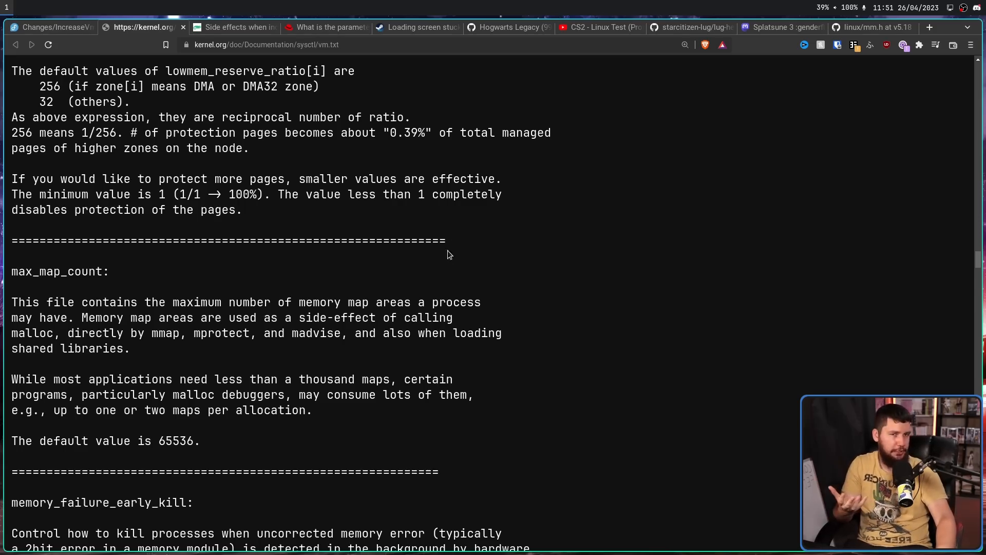
{"action": "mouse_move", "coordinate": [200, 408]}
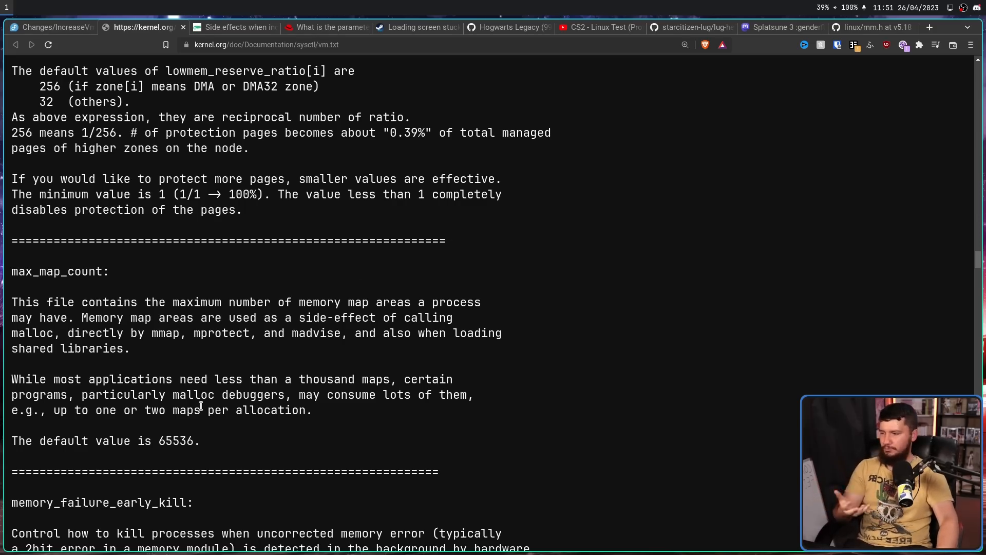
{"action": "double_click", "coordinate": [176, 441]}
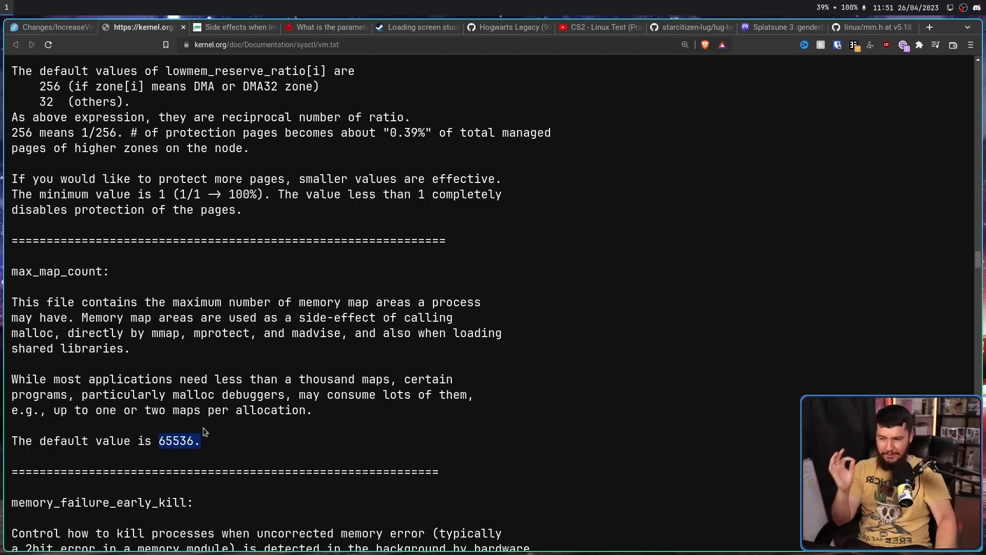
{"action": "left_click", "coordinate": [179, 440]}
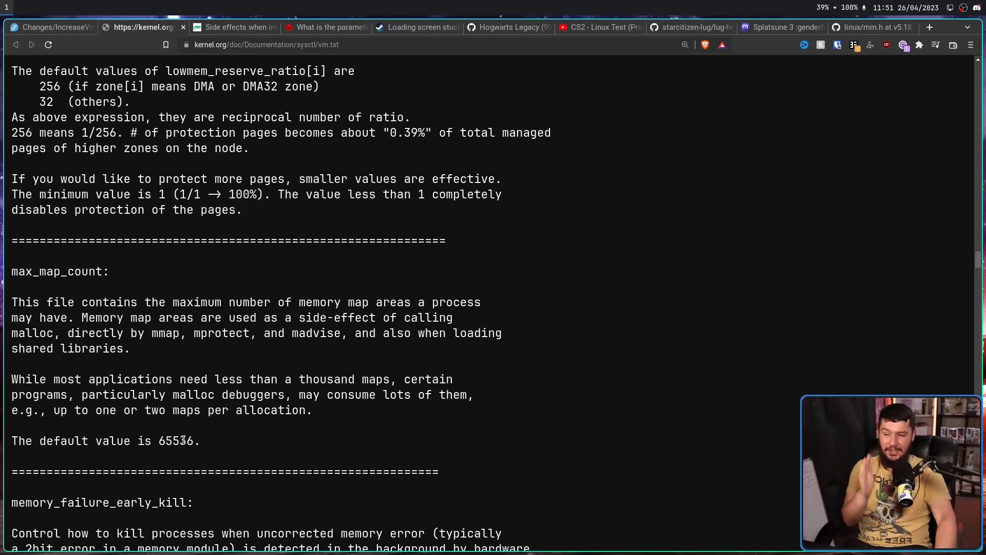
{"action": "mouse_move", "coordinate": [197, 428]}
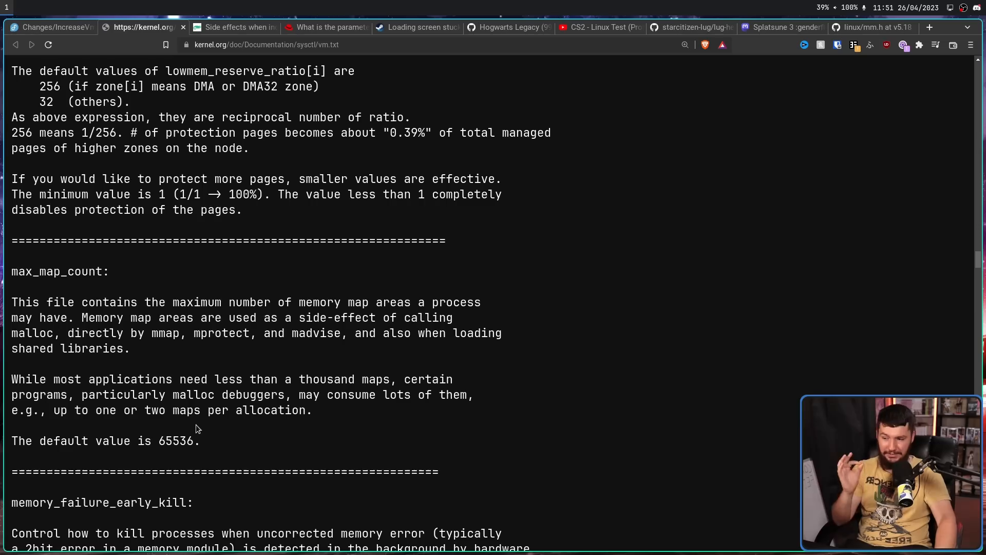
{"action": "mouse_move", "coordinate": [186, 430]}
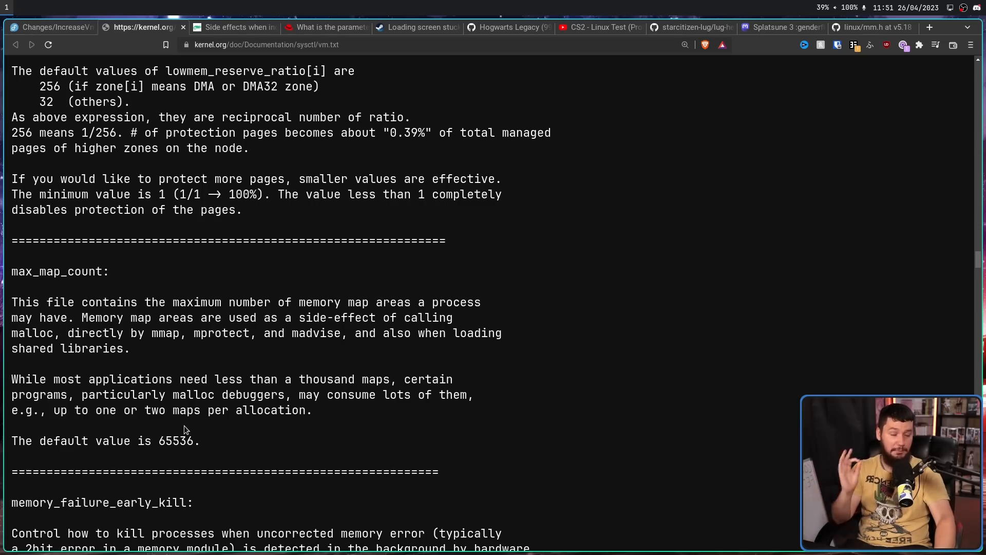
{"action": "mouse_move", "coordinate": [393, 273]}
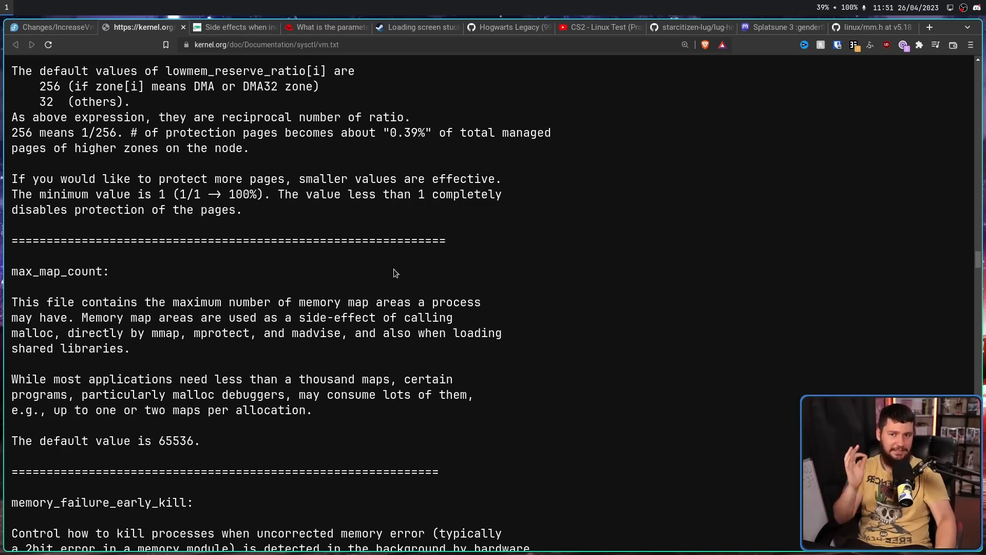
{"action": "left_click", "coordinate": [868, 26]}
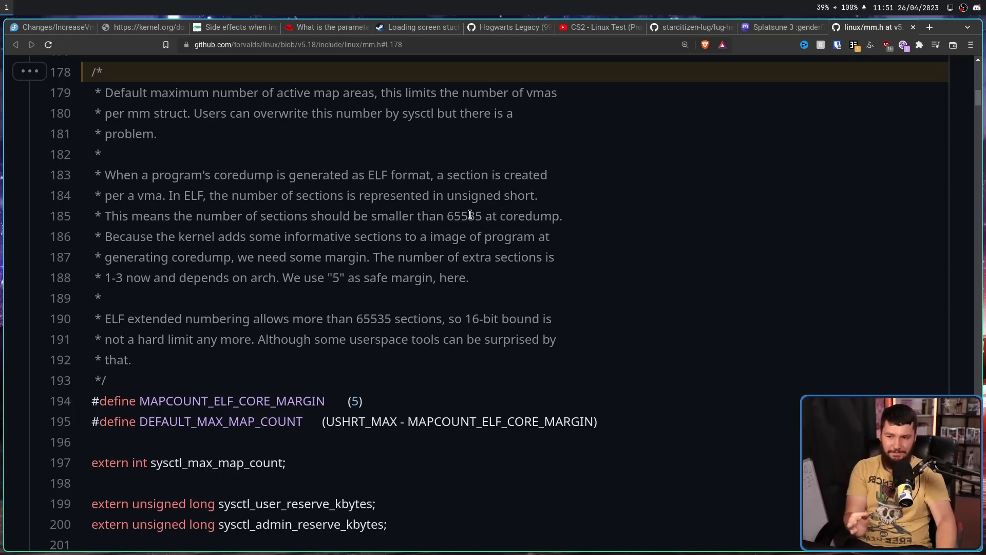
Highlight a word in the mm.h comment on the DEFAULT_MAX_MAP_COUNT coredump limit.
{"action": "double_click", "coordinate": [466, 216]}
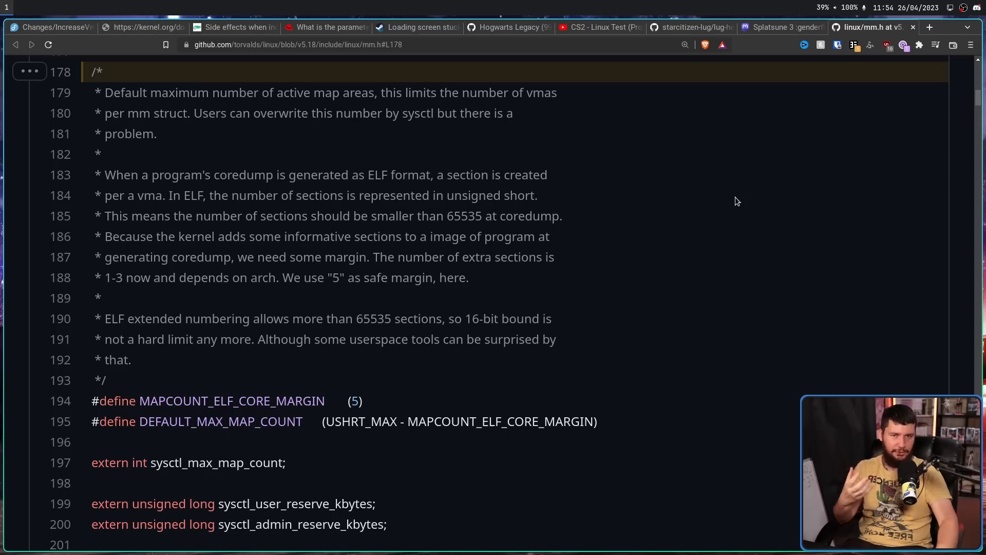
{"action": "mouse_move", "coordinate": [734, 182]}
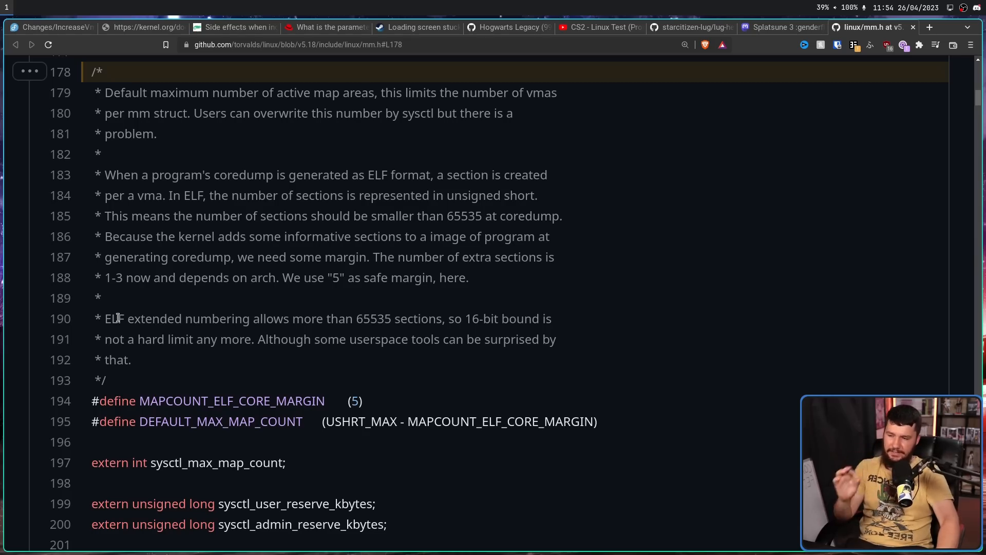
{"action": "mouse_move", "coordinate": [310, 308]}
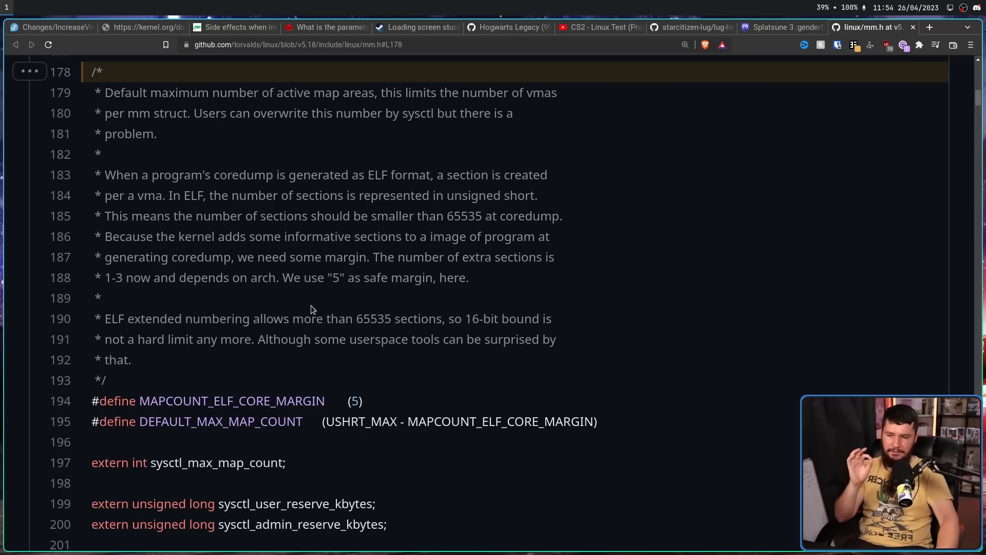
{"action": "mouse_move", "coordinate": [462, 310]}
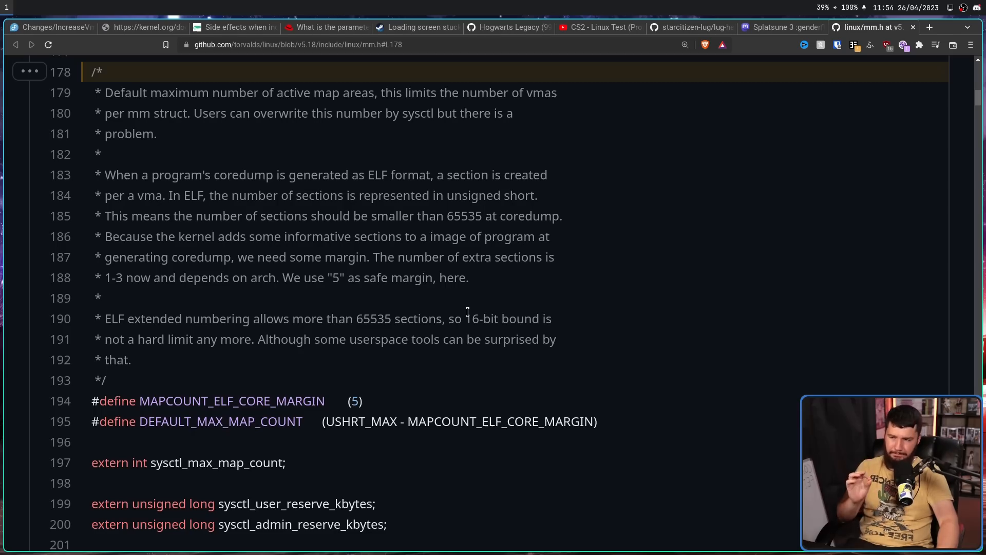
{"action": "mouse_move", "coordinate": [466, 299]}
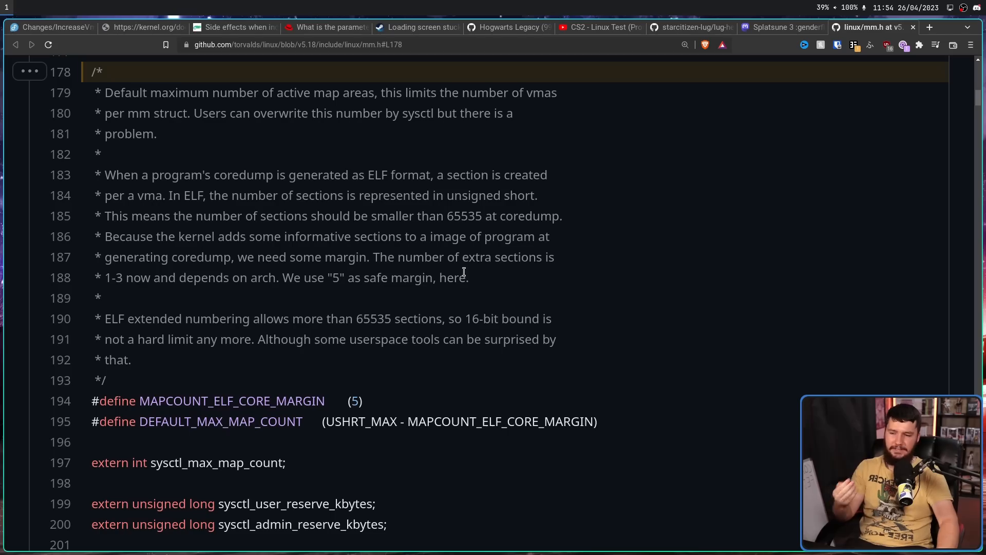
{"action": "mouse_move", "coordinate": [432, 306]}
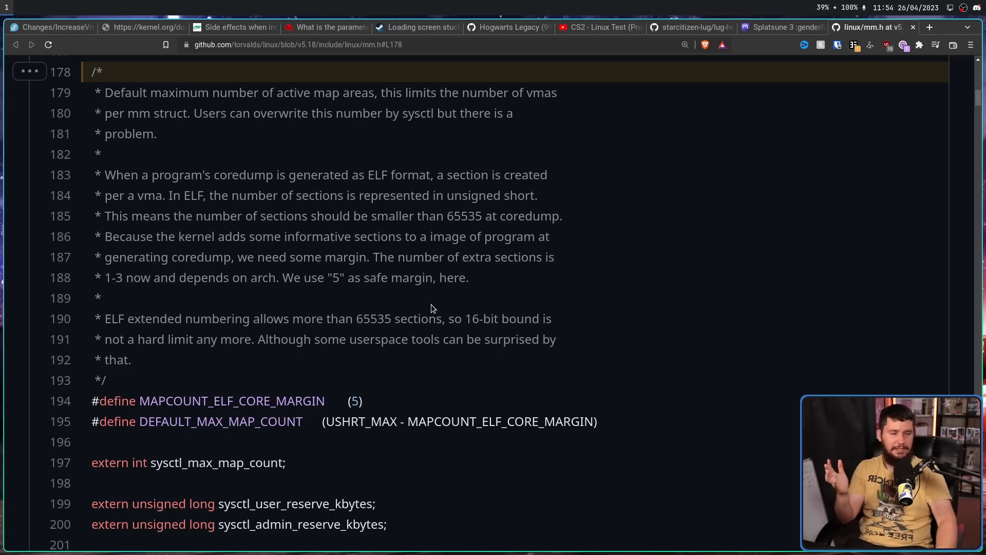
{"action": "mouse_move", "coordinate": [427, 331]}
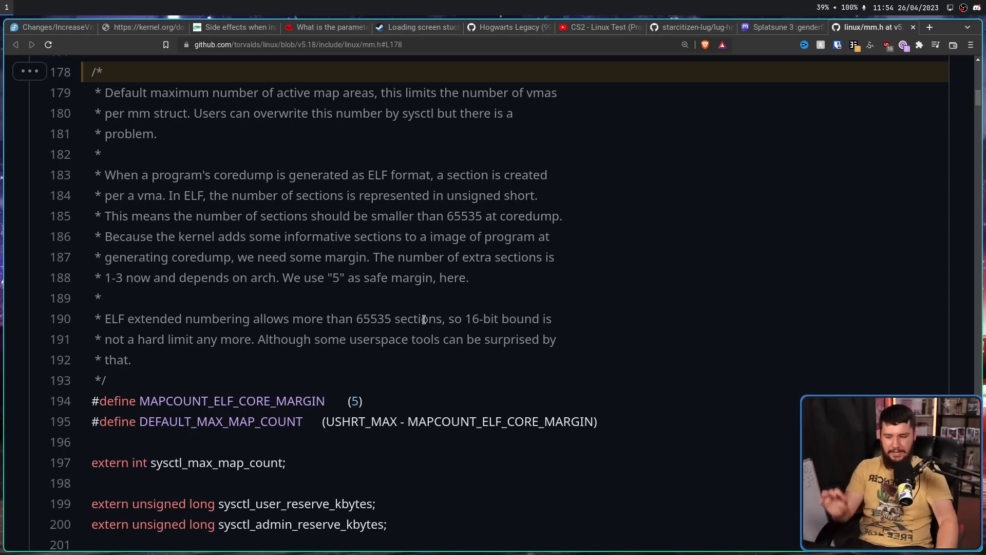
{"action": "mouse_move", "coordinate": [419, 313]}
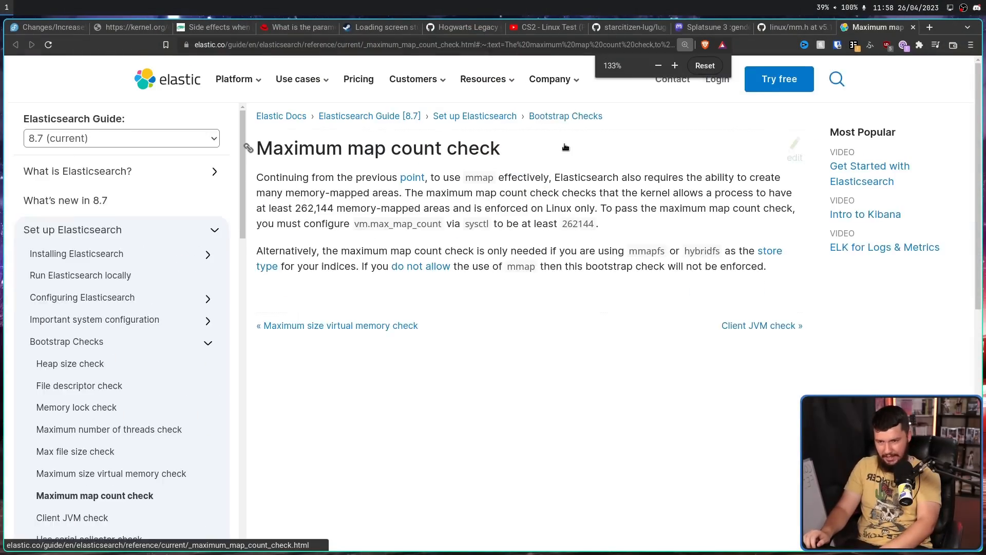
Zoom in on the Elasticsearch Maximum map count check page and highlight a word.
{"action": "left_click", "coordinate": [704, 66]}
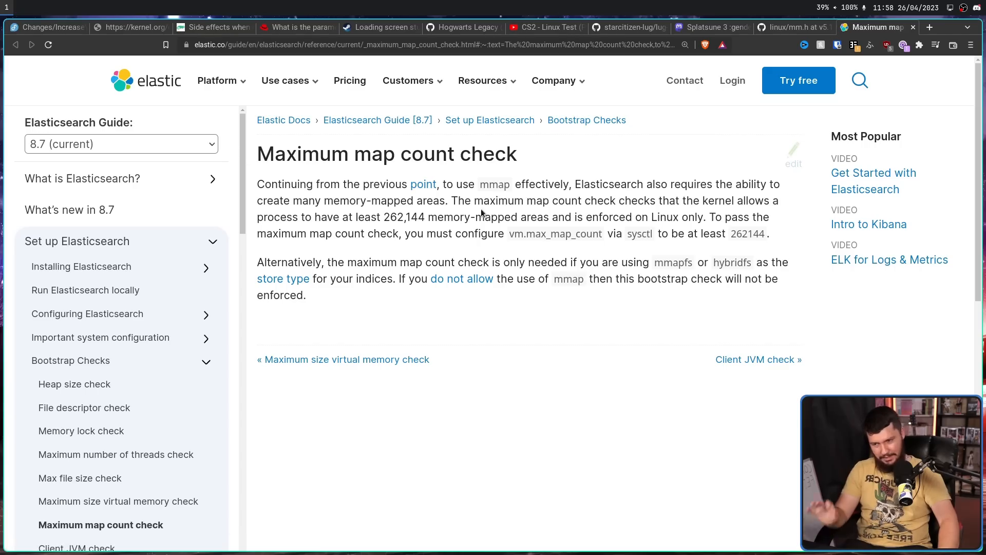
{"action": "double_click", "coordinate": [404, 217]}
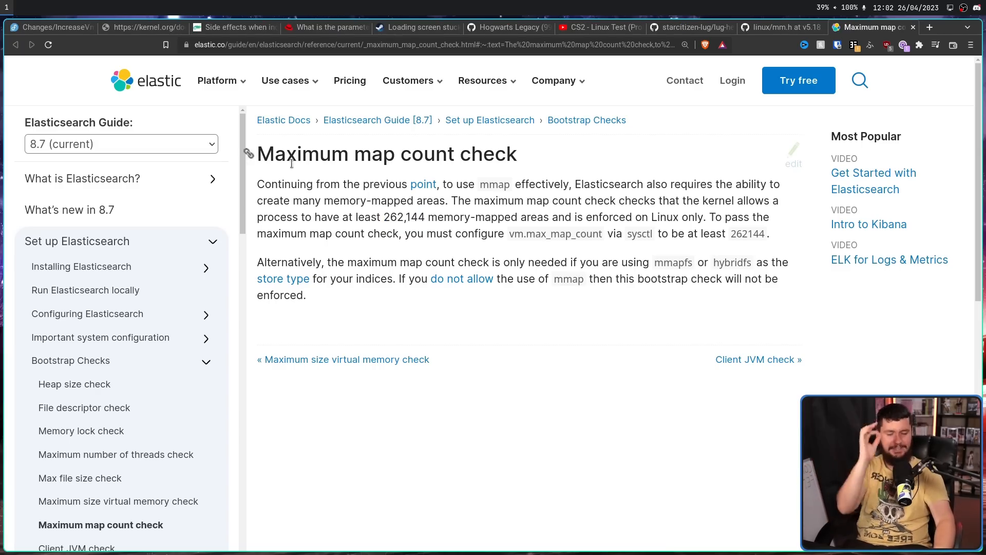
Switch back to the Fedora wiki 'Changes/IncreaseVmMaxMapCount' proposal tab.
{"action": "left_click", "coordinate": [51, 27]}
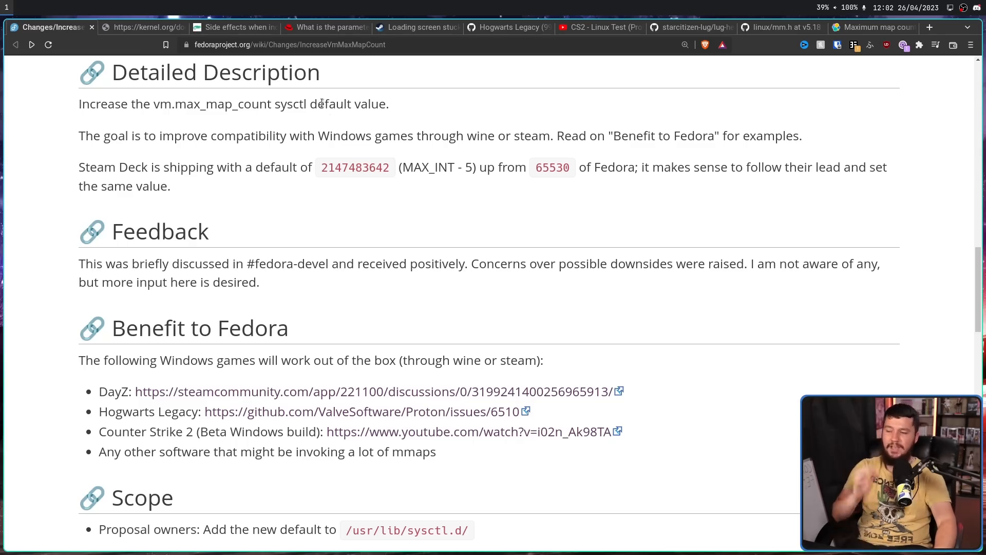
{"action": "mouse_move", "coordinate": [142, 257]}
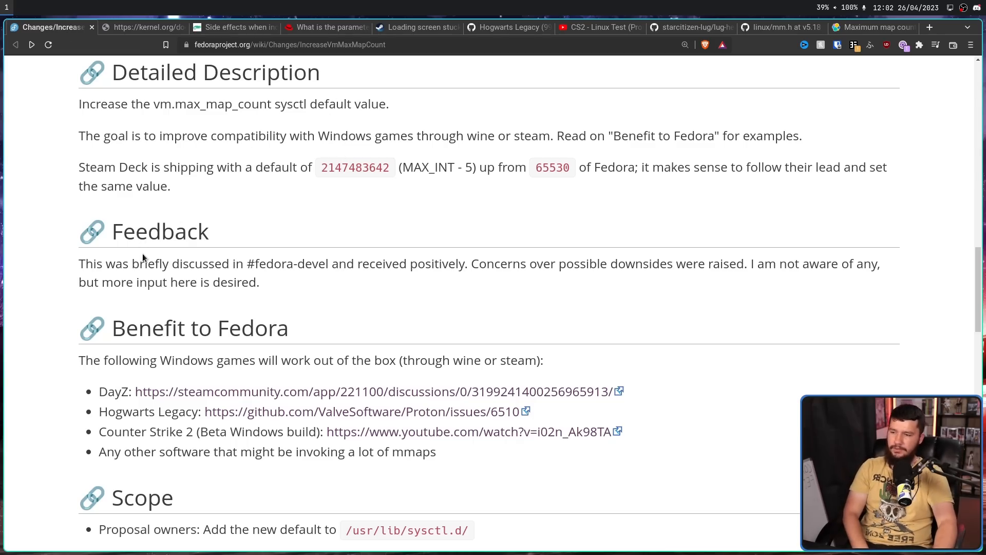
{"action": "mouse_move", "coordinate": [377, 242]}
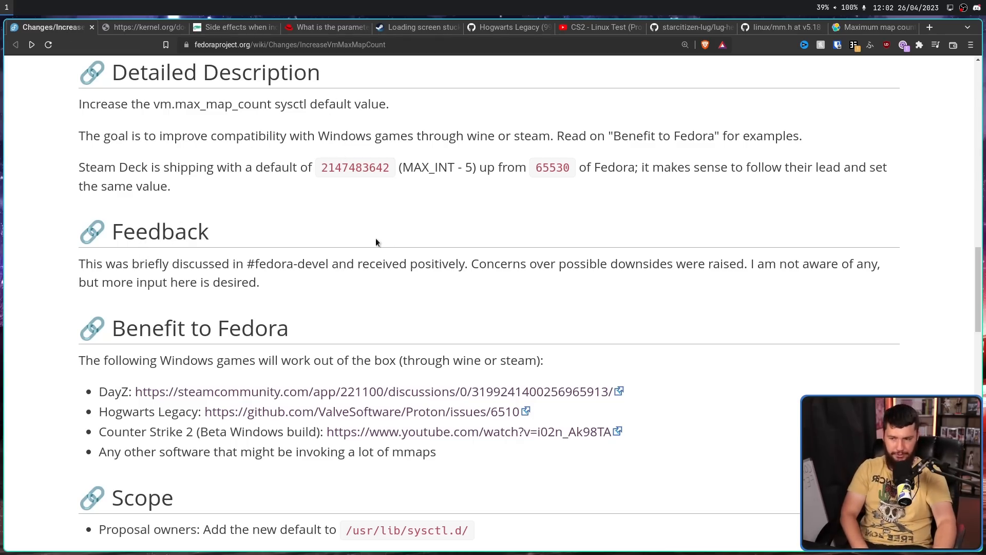
{"action": "mouse_move", "coordinate": [432, 245]}
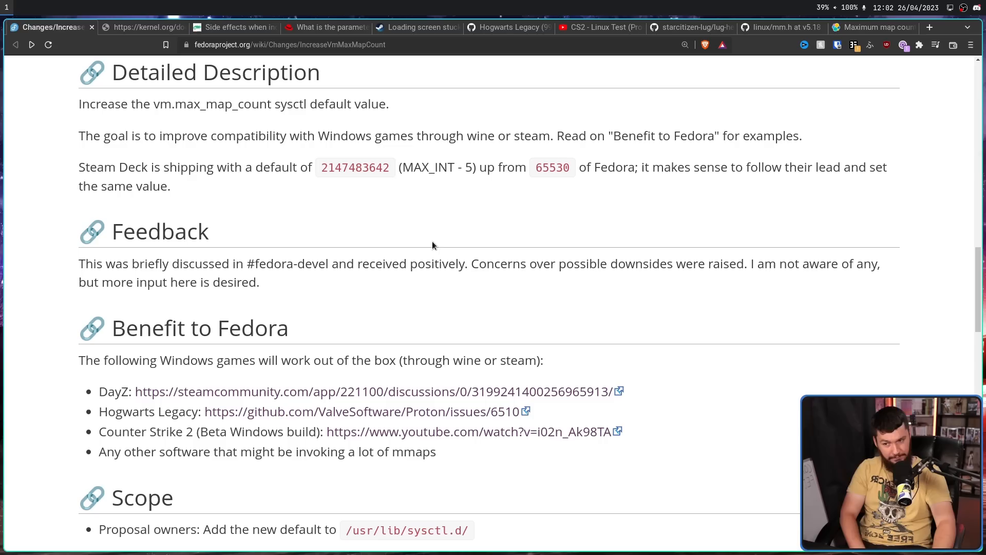
{"action": "mouse_move", "coordinate": [559, 264]}
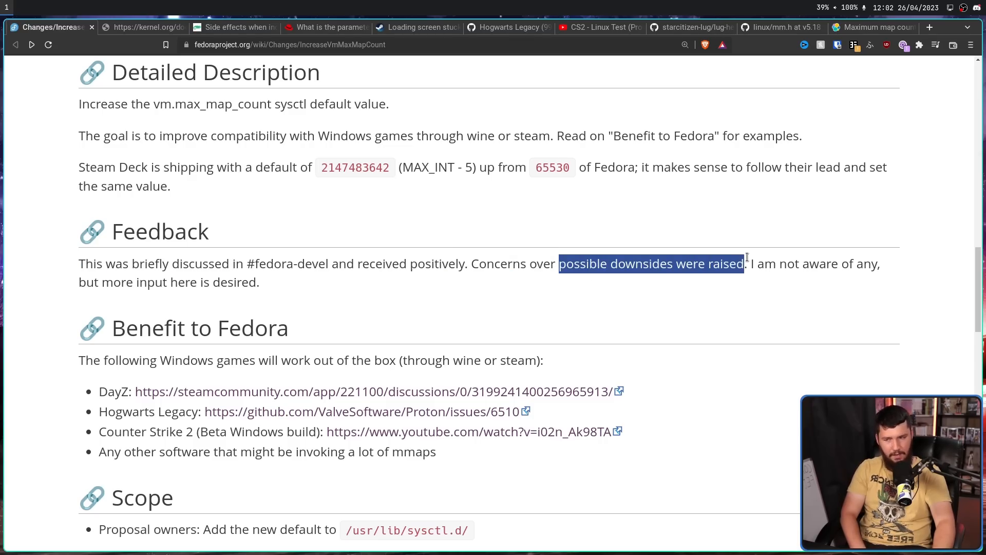
{"action": "mouse_move", "coordinate": [299, 287]}
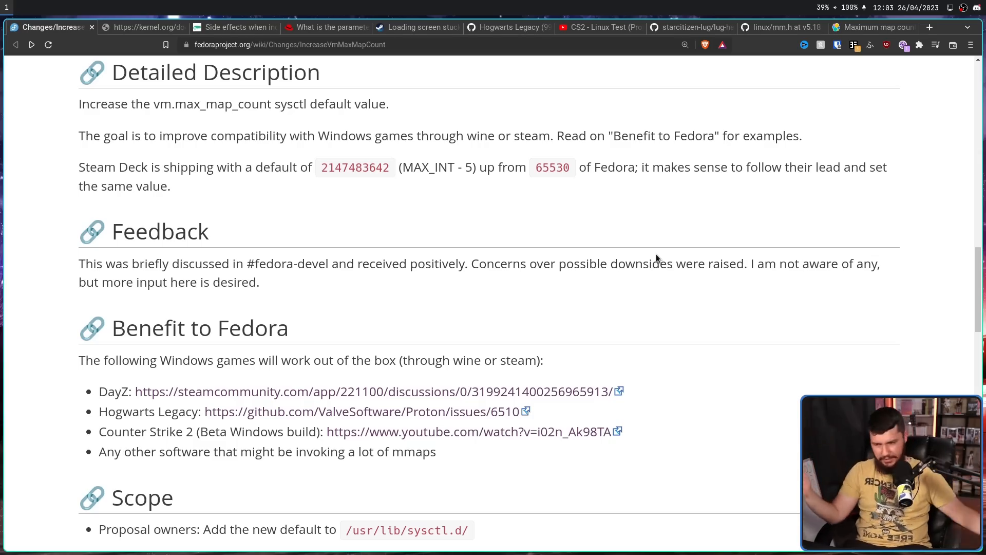
Scroll to the How To Test section and select the temporary sudo sysctl command.
{"action": "scroll", "scroll_direction": "down", "scroll_amount": 3}
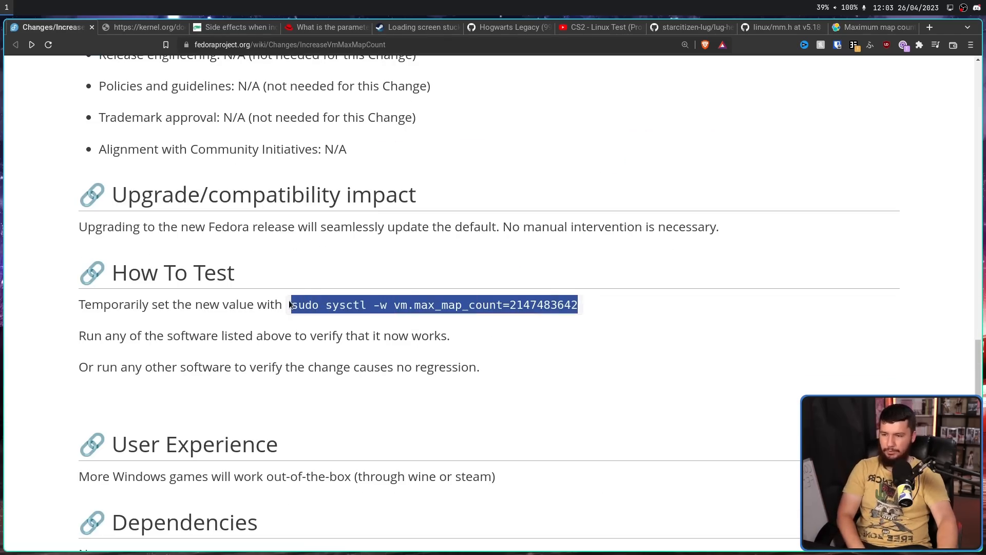
{"action": "left_click", "coordinate": [432, 290]}
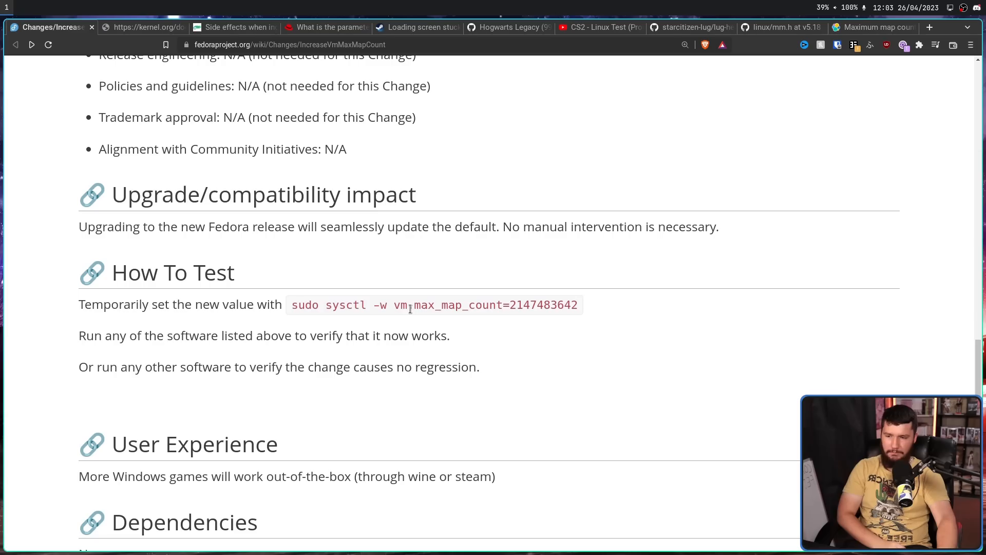
{"action": "double_click", "coordinate": [544, 304]}
{"action": "type", "text": "v"}
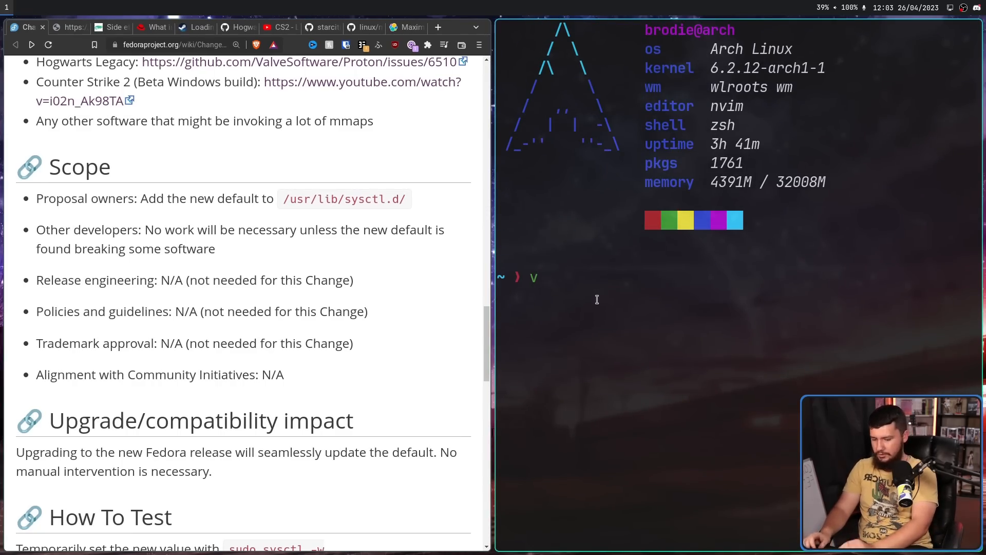
Open /etc/sysctl.d/90-override.conf in nvim, dismissing the coc.nvim startup error.
{"action": "type", "text": "/etc/sys"}
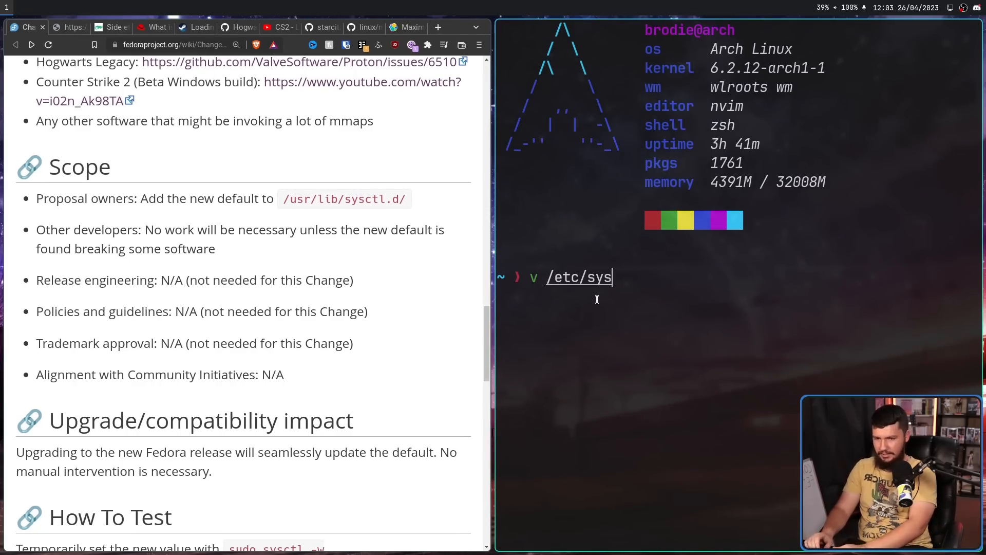
{"action": "type", "text": "ctl.d/"}
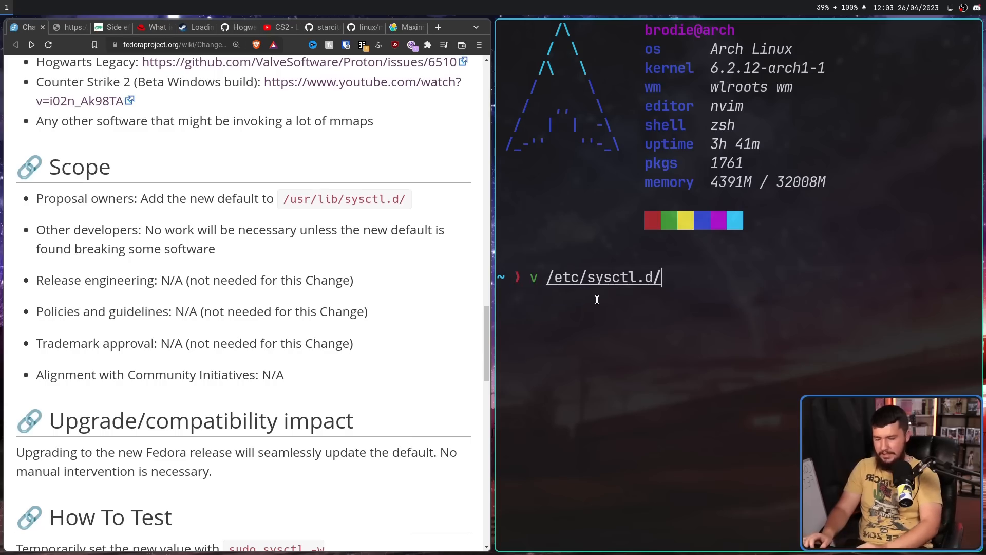
{"action": "type", "text": "90-override.conf"}
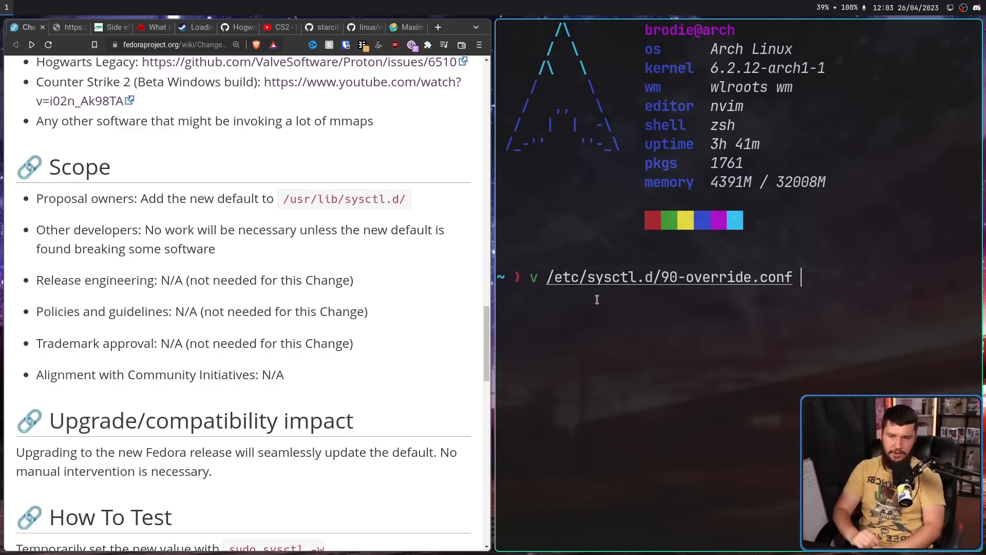
{"action": "key", "text": "Return"}
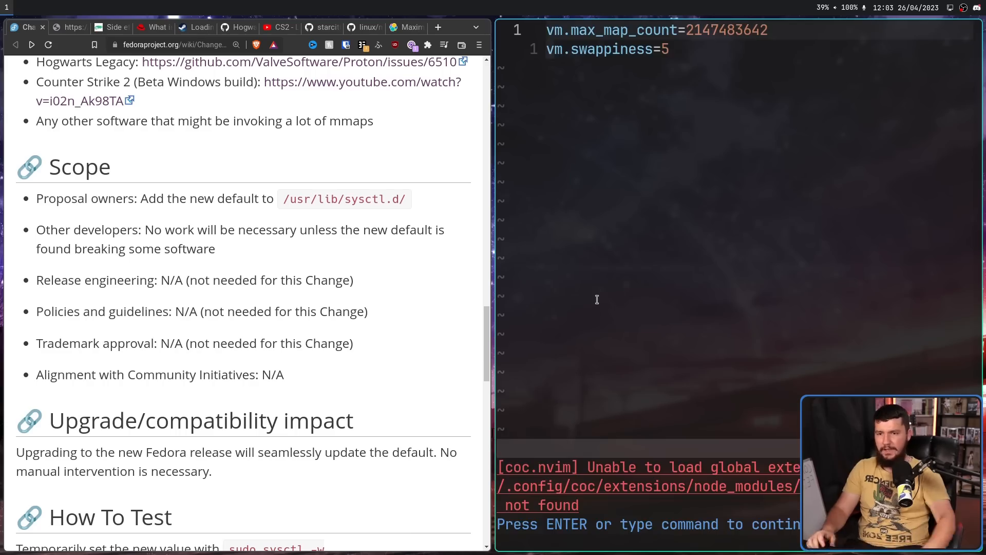
{"action": "key", "text": "Return"}
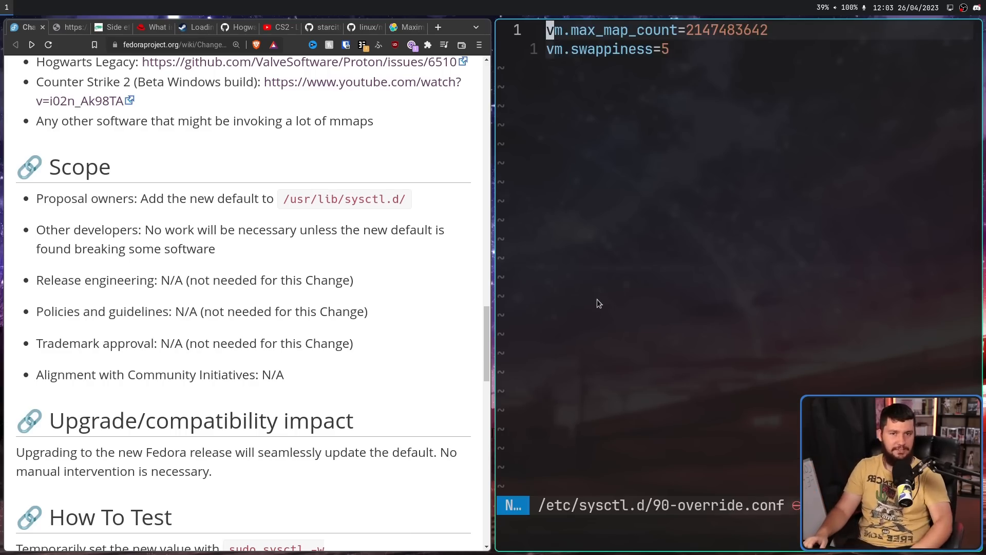